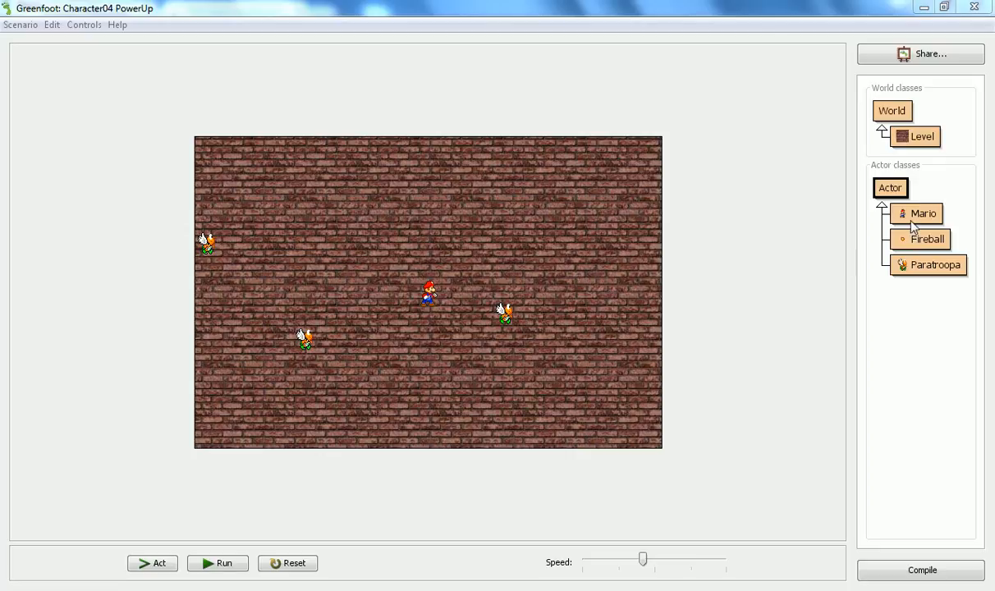
- Create an Actor subclass named Star using the Star.gif scenario image
right_click(922, 214)
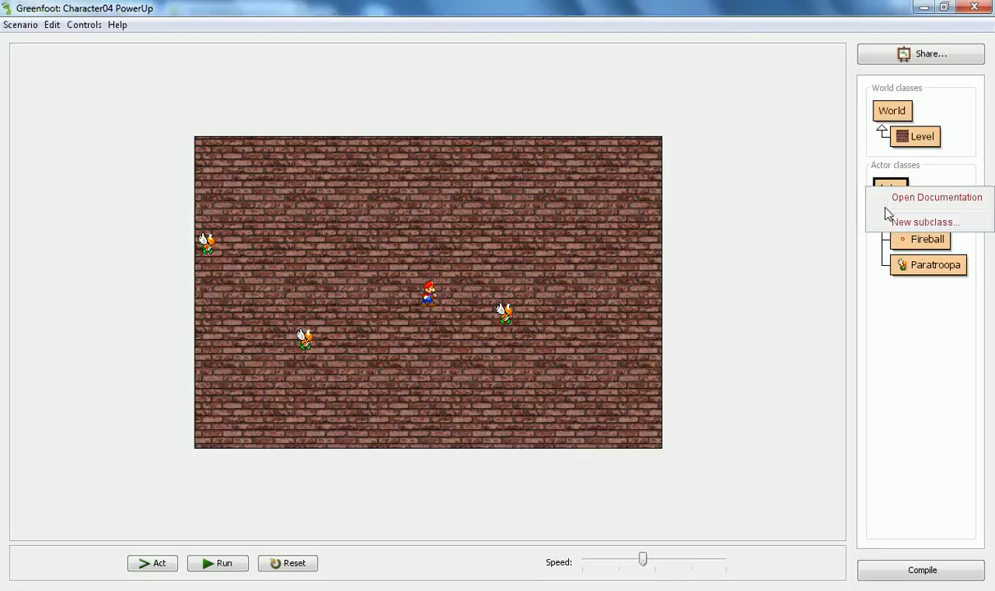
click(926, 222)
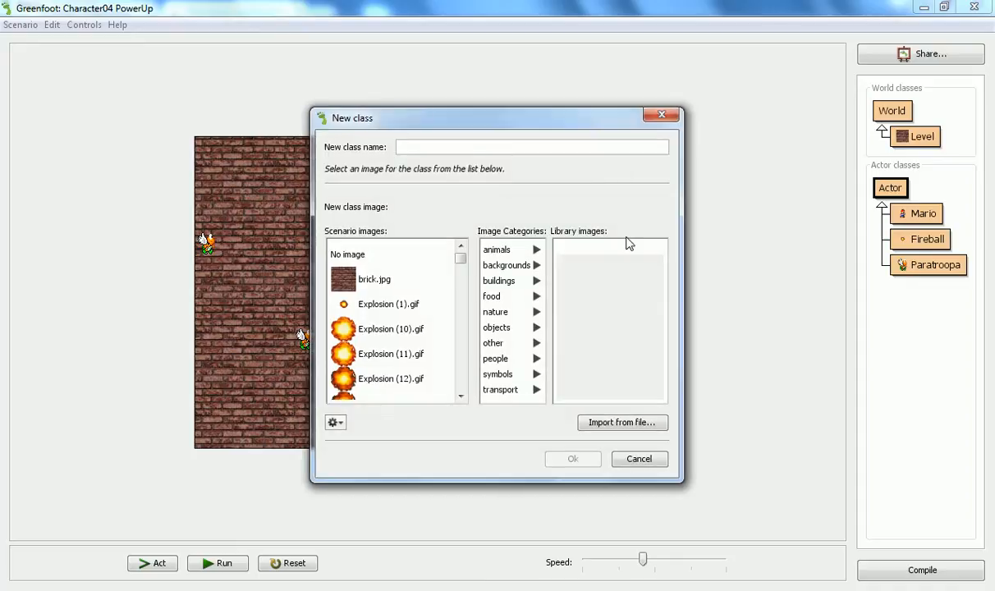
text(Star)
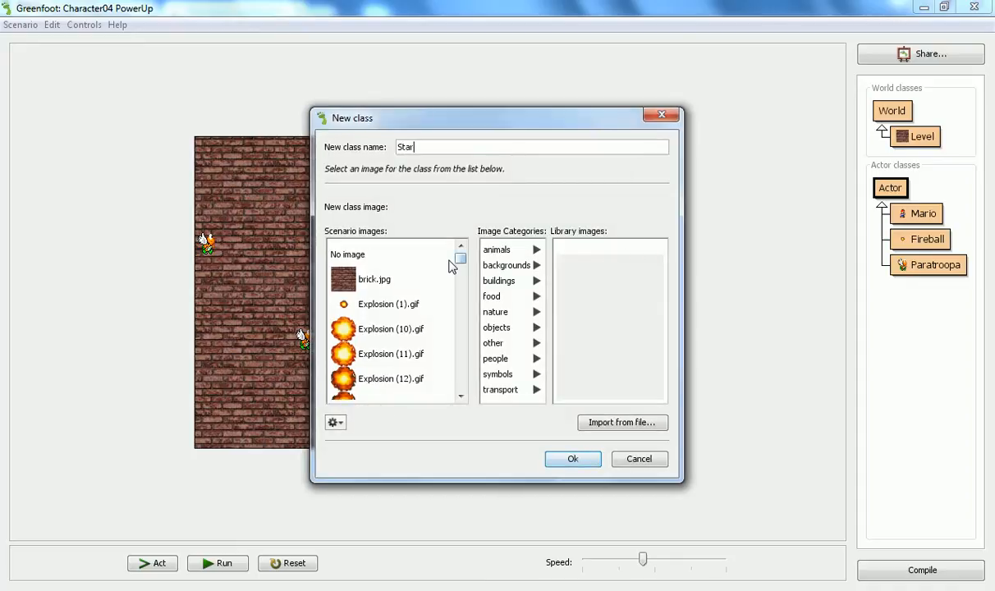
click(371, 388)
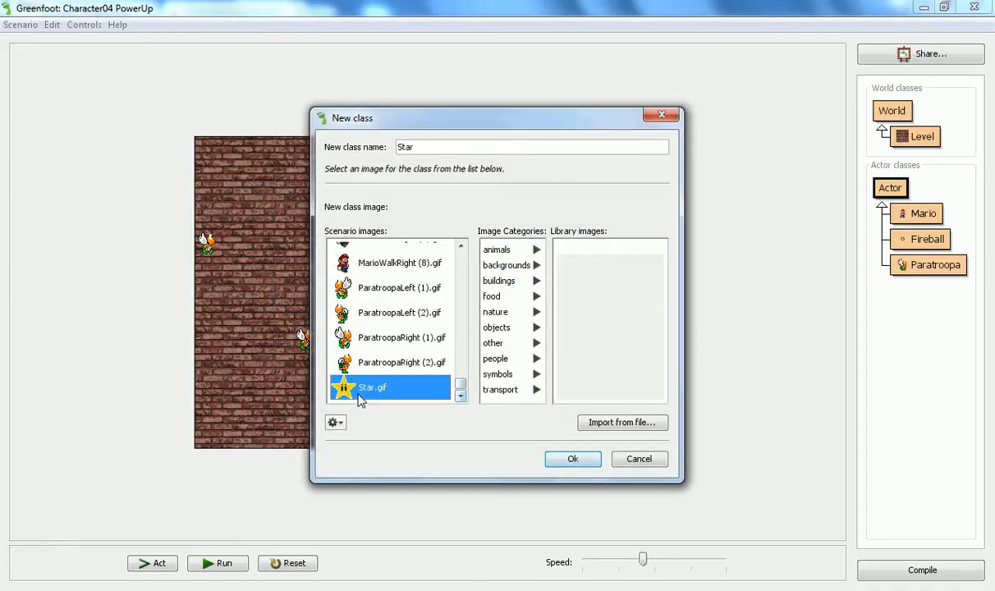
click(571, 459)
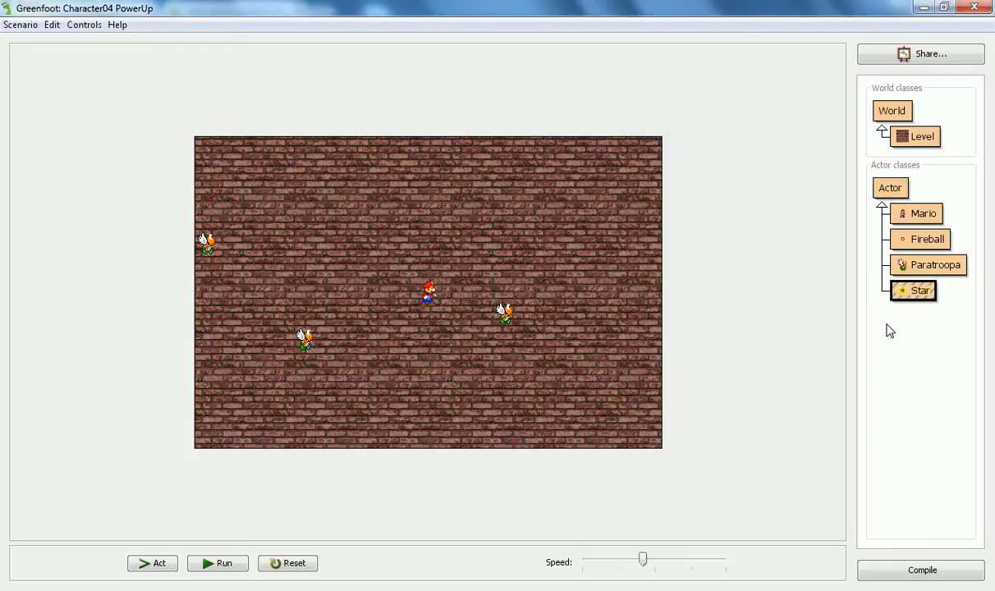
mouse_move(910, 283)
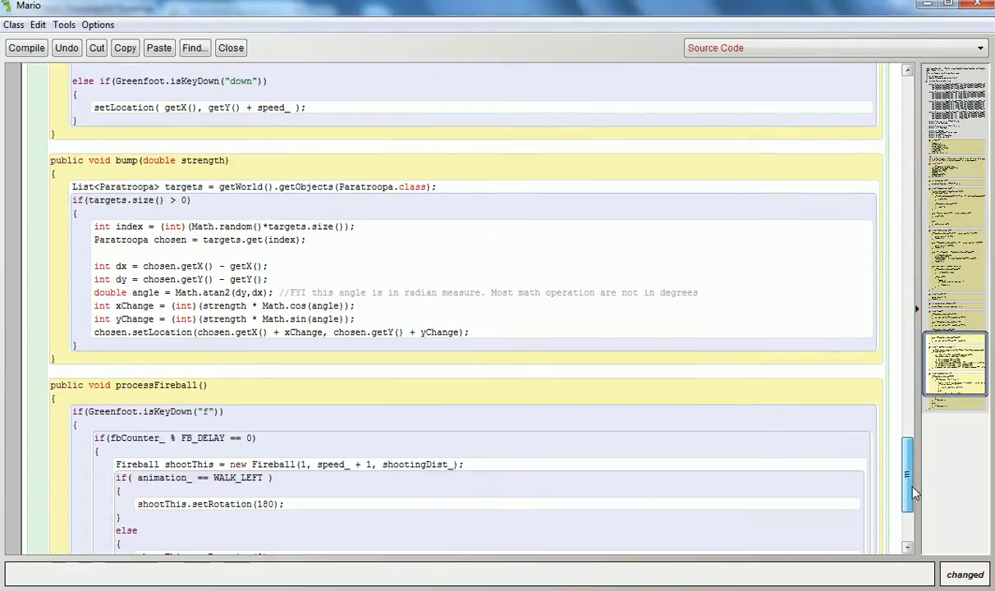
- In processFireball, pass fbStrength_ instead of 1 to the new Fireball constructor
scroll(down, 3)
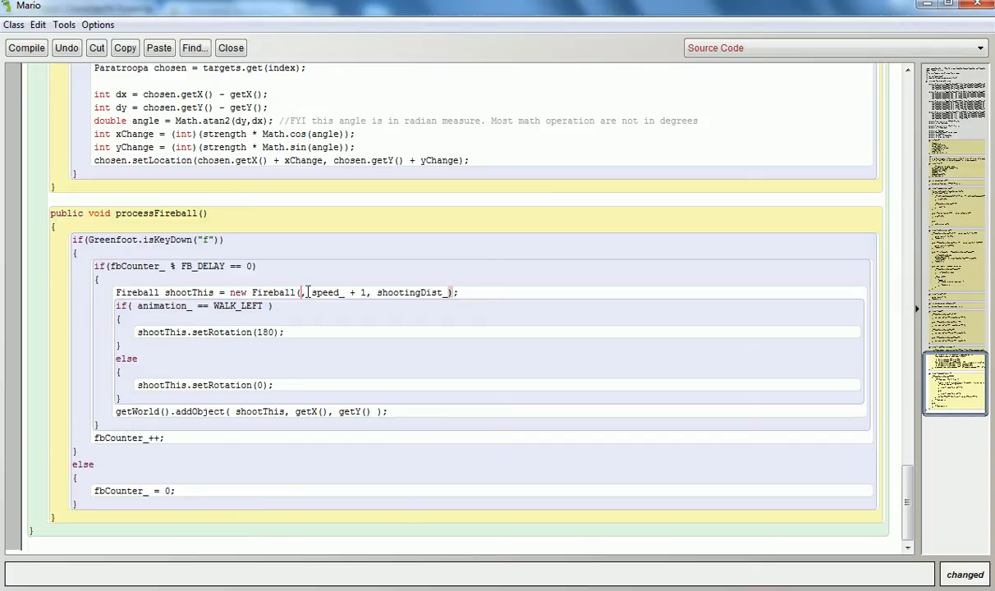
text(fbStre)
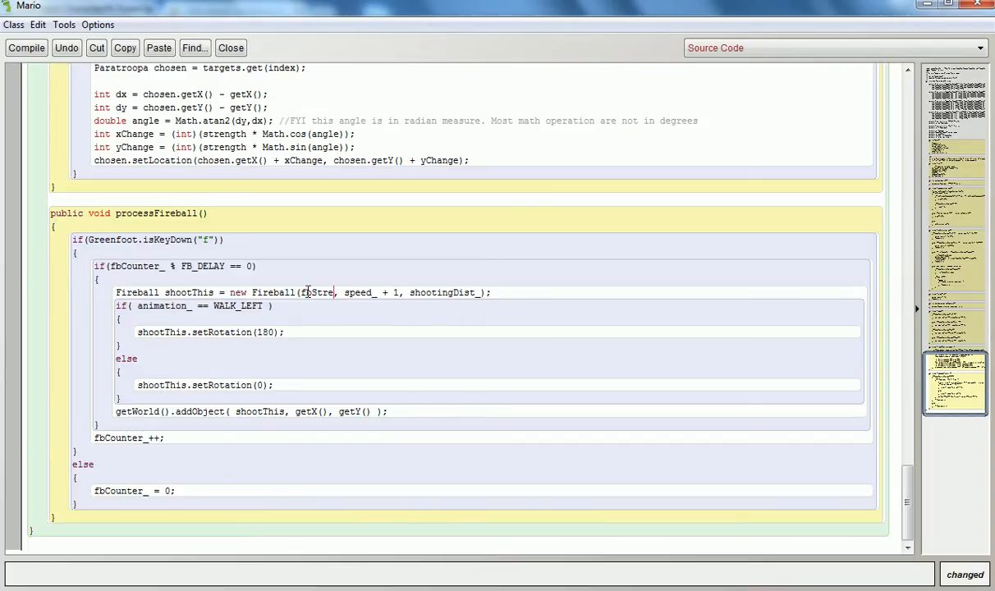
text(ngth_)
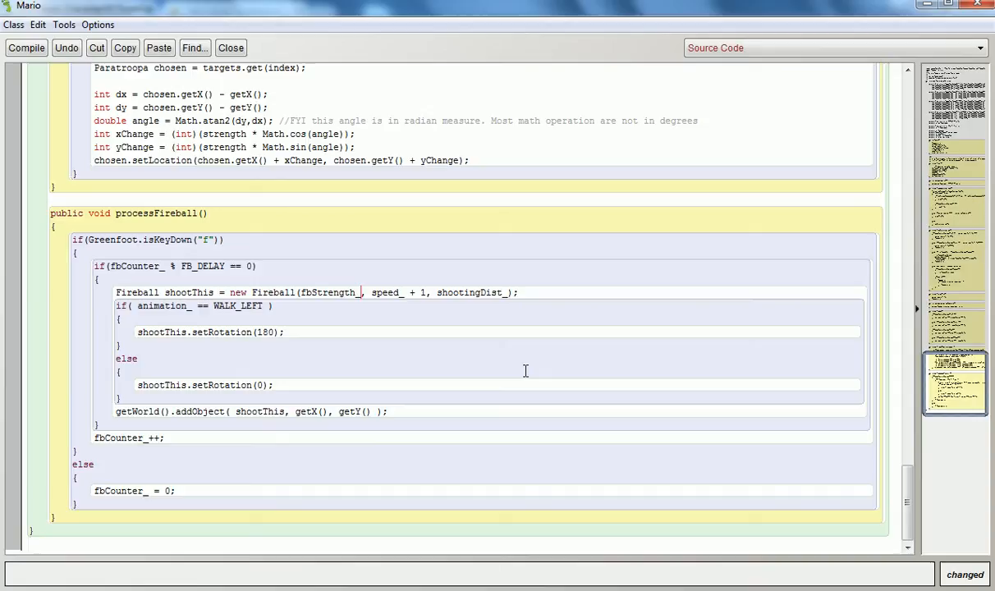
mouse_move(760, 427)
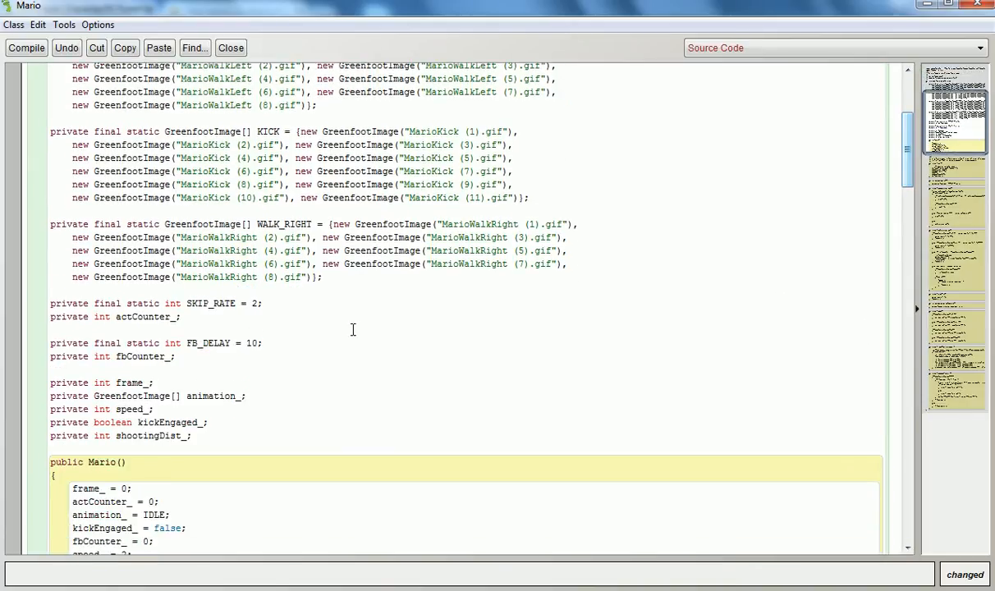
- Declare 'private int fbStrength_;' below shootingDist_ and set fbStrength_ = 1 in the constructor
text(p)
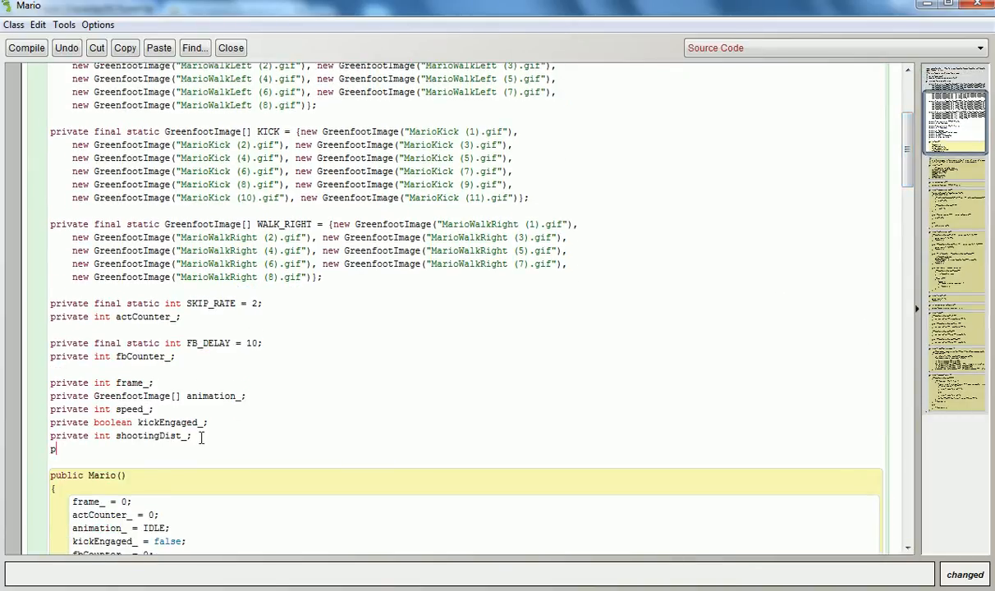
text(rivate int fb)
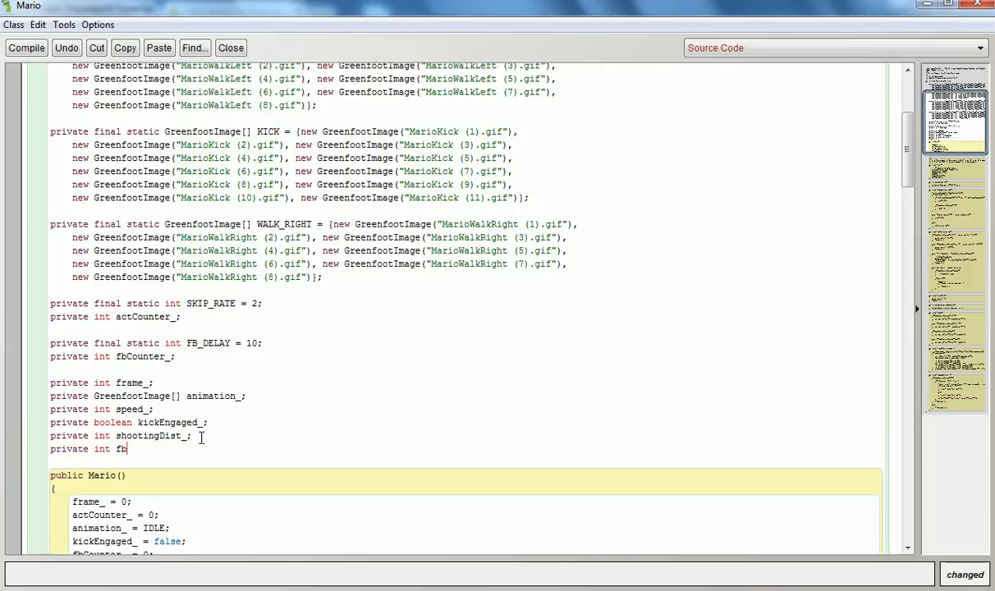
text(Strength_;)
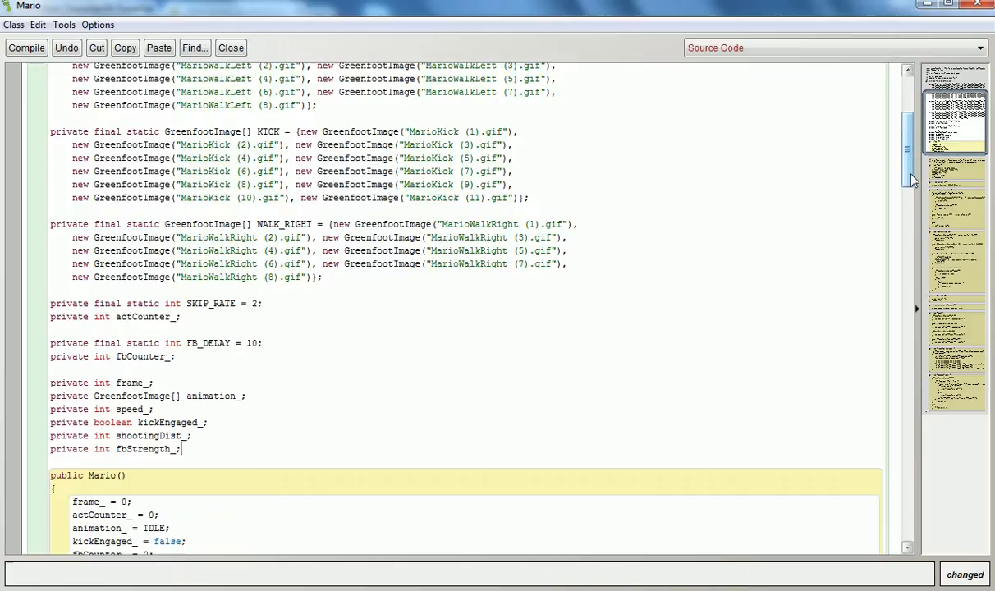
scroll(down, 3)
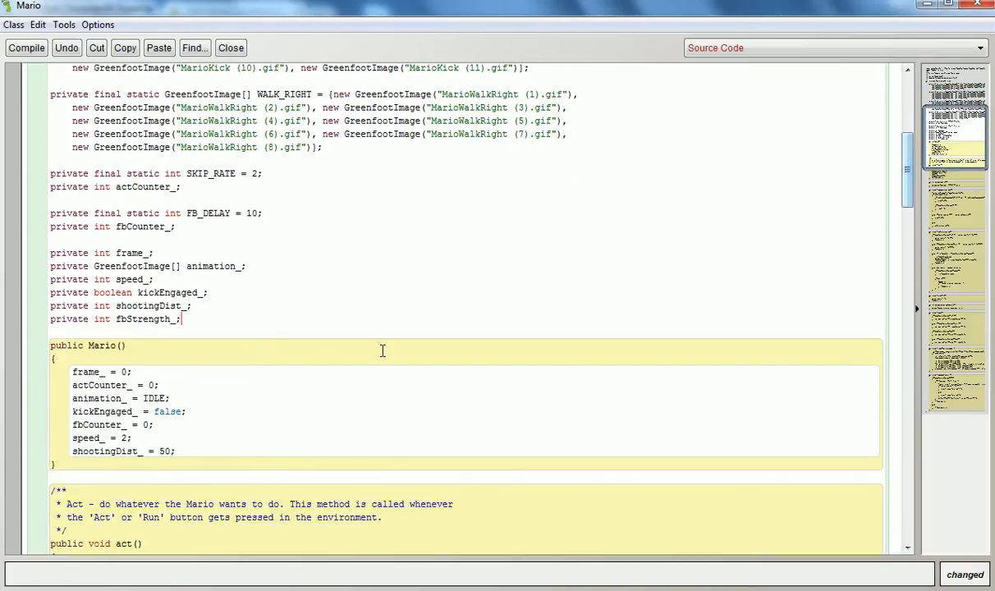
text(fbS)
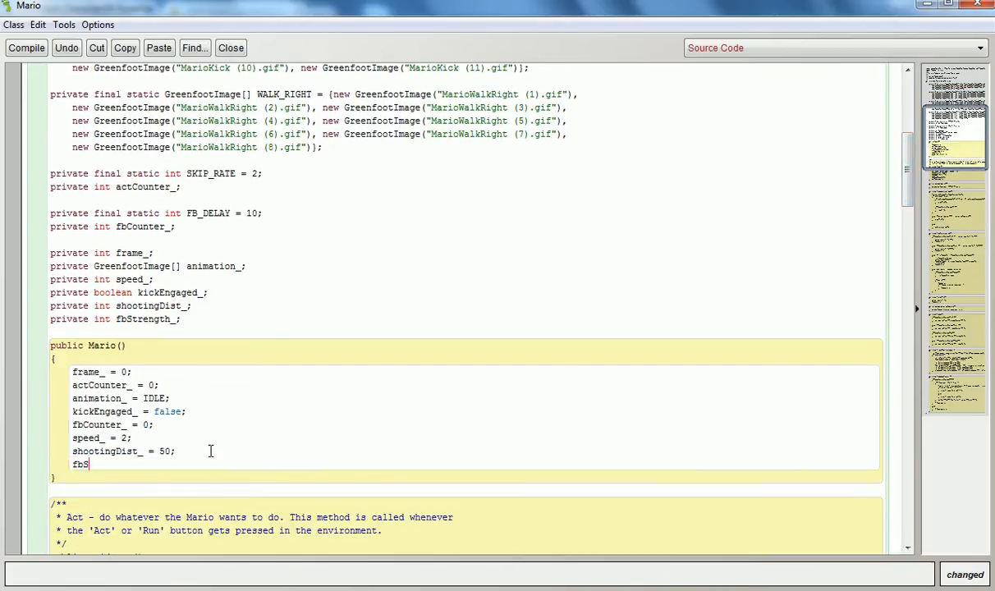
text(trength_ = 1;)
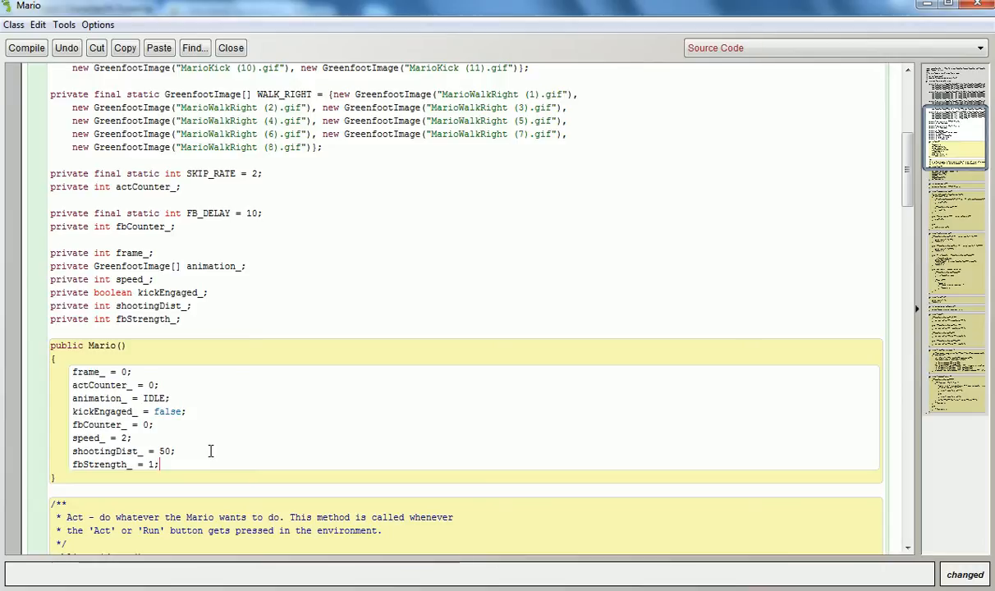
click(182, 318)
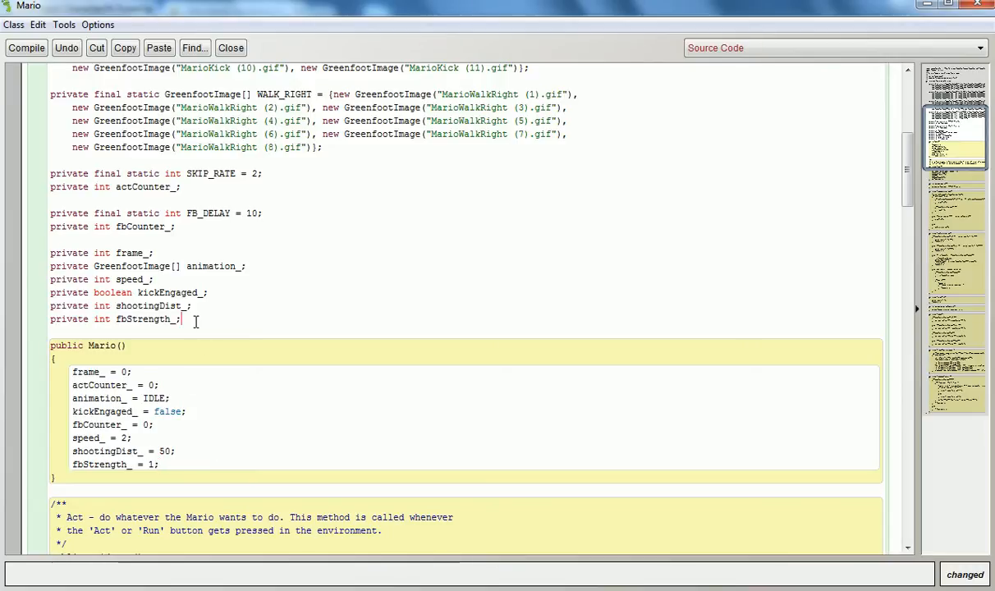
- Declare 'private int powerUpCounter_;' and initialize powerUpCounter_ = 0 in the constructor via autocomplete
text(privateint)
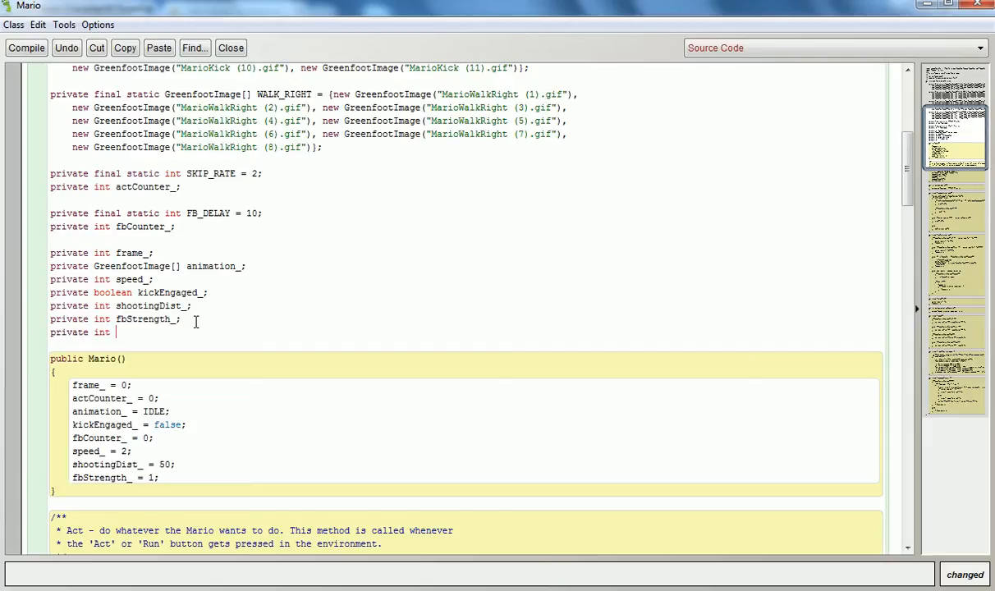
text(powerUpCounter_;)
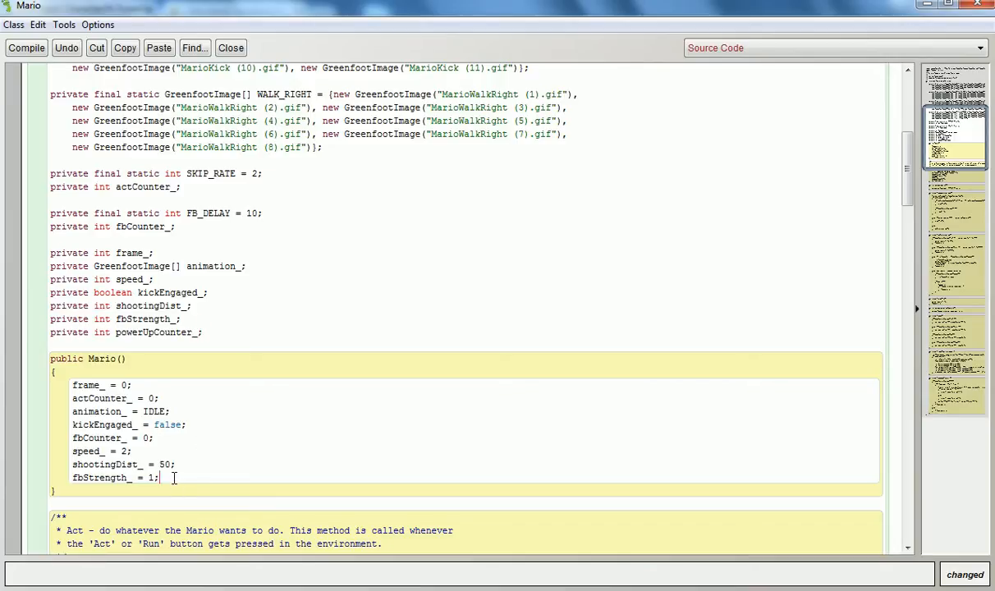
text(powerUp)
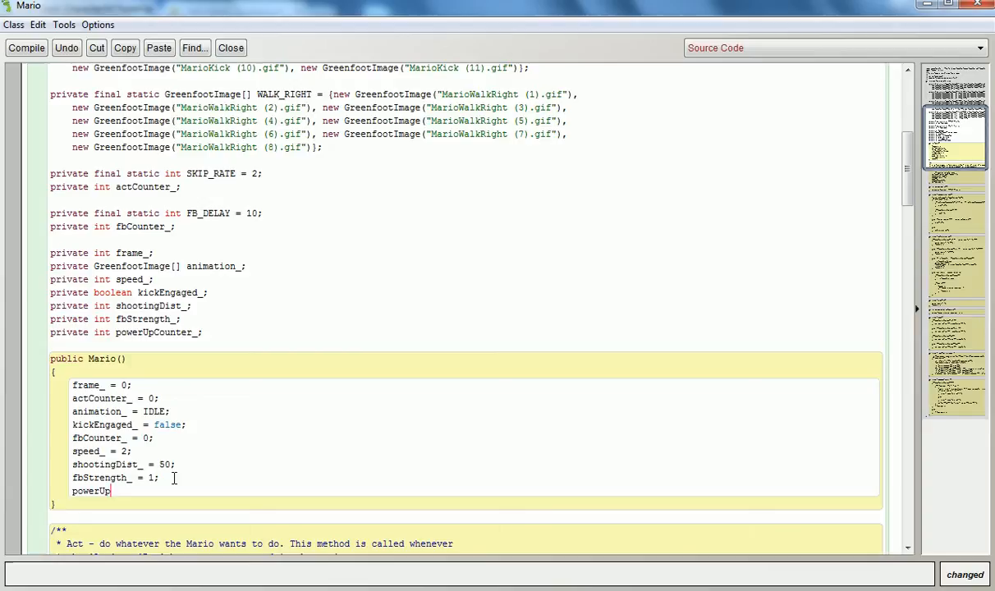
key(BackSpace)
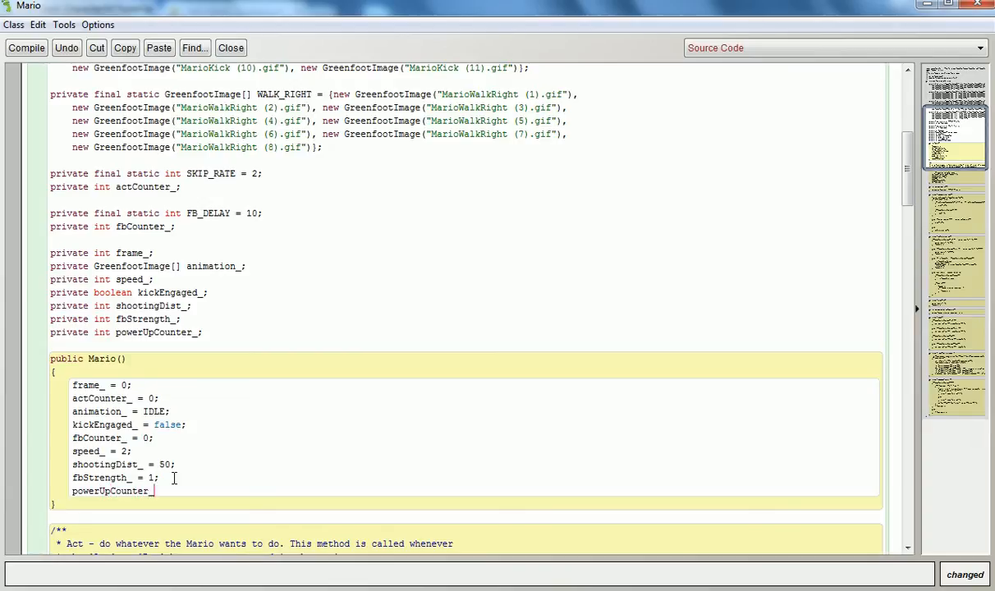
text(= 0;)
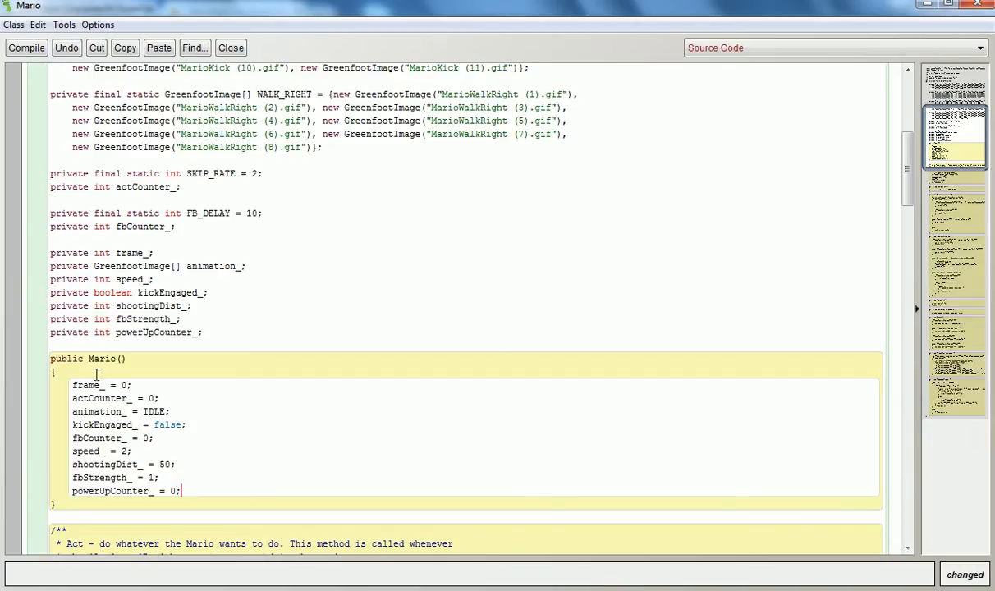
- Move the four ability assignments into a new public void defaultAbilities() called from the constructor
drag(95, 384, 141, 399)
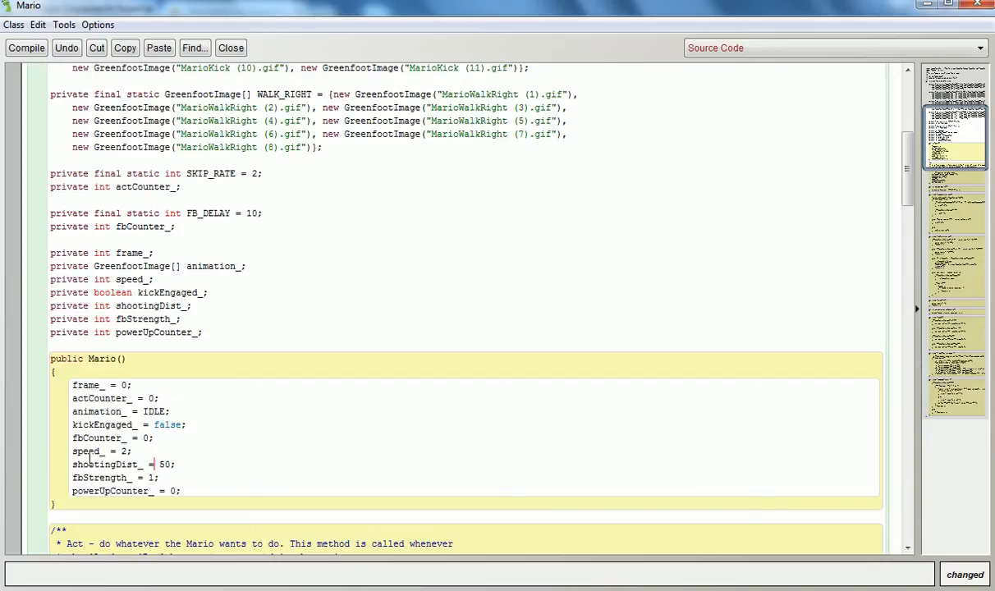
drag(72, 450, 187, 478)
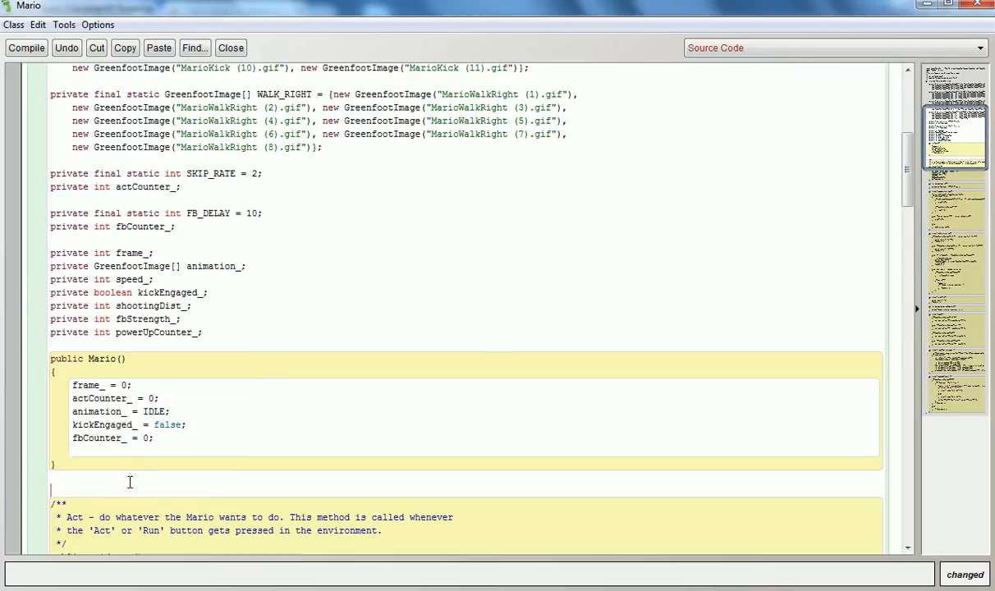
text(public void)
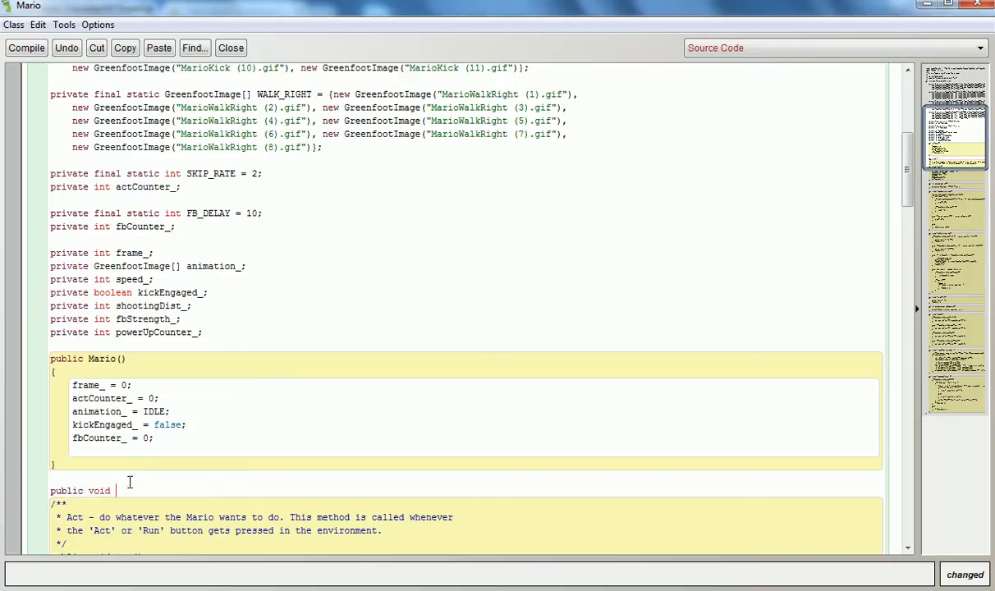
text(defaultAbilites()
text(powerUpCounter_ = 0;)
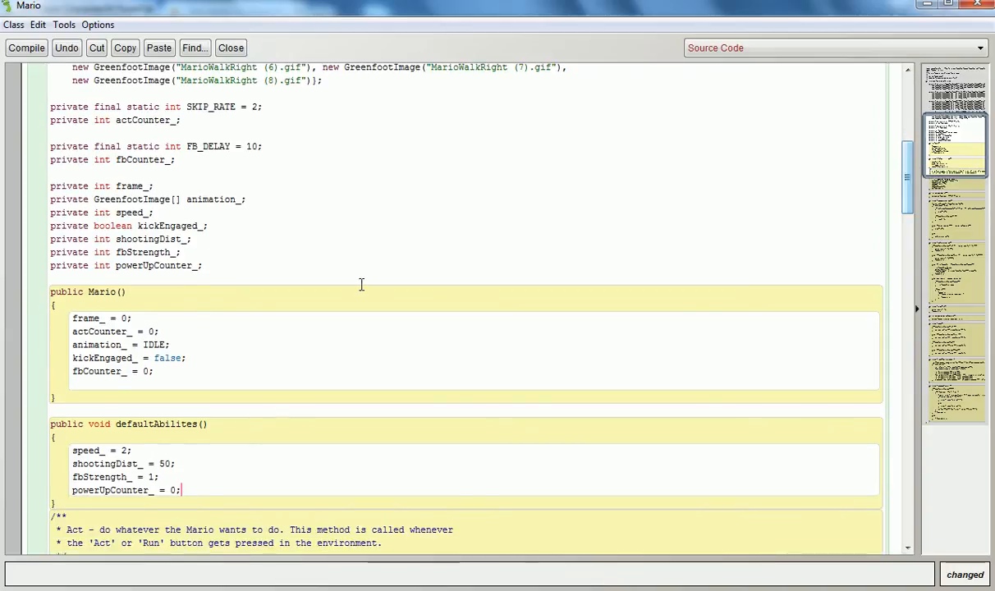
text(def)
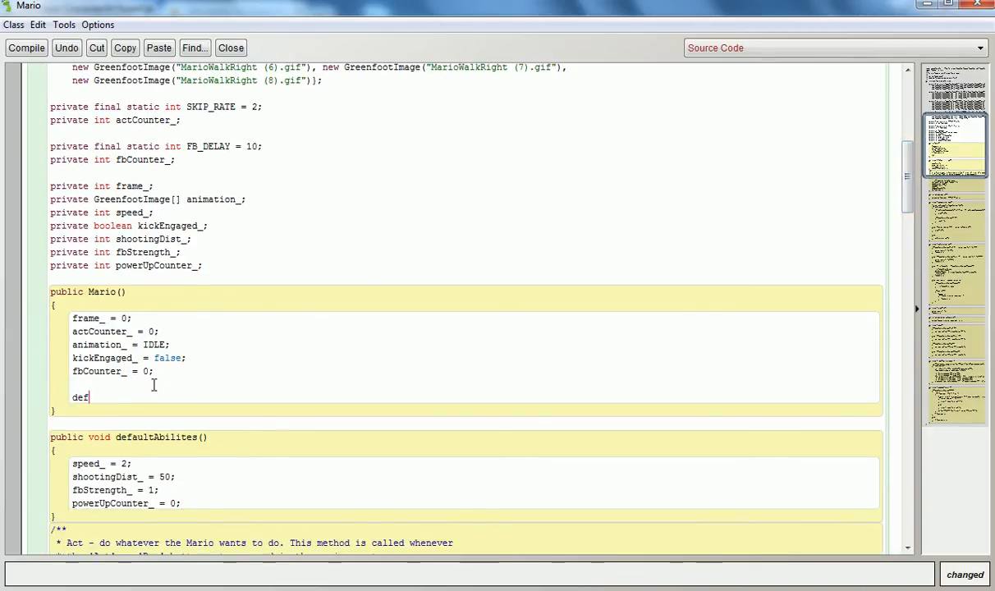
text(aultAbilite)
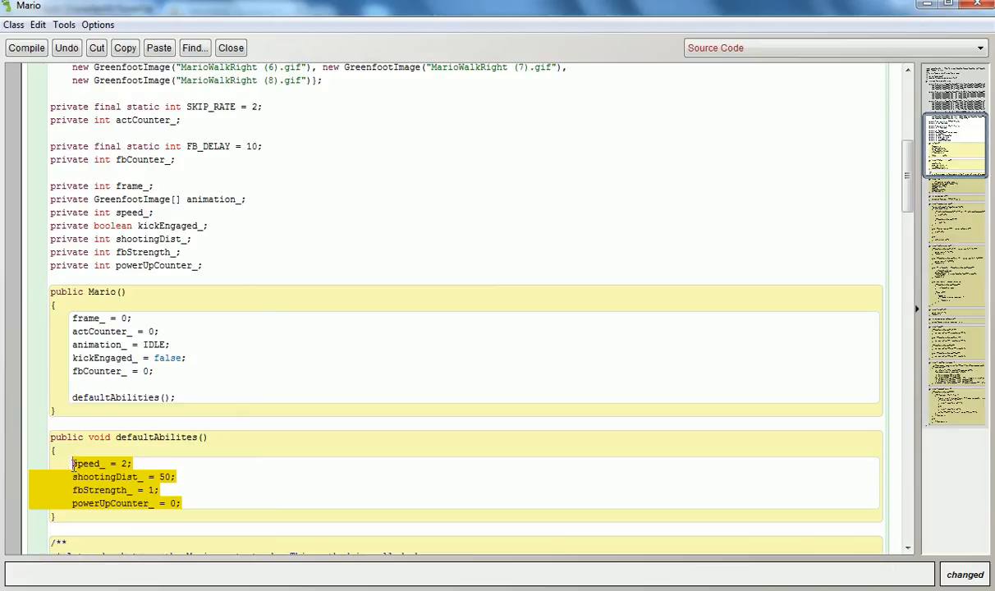
mouse_move(653, 381)
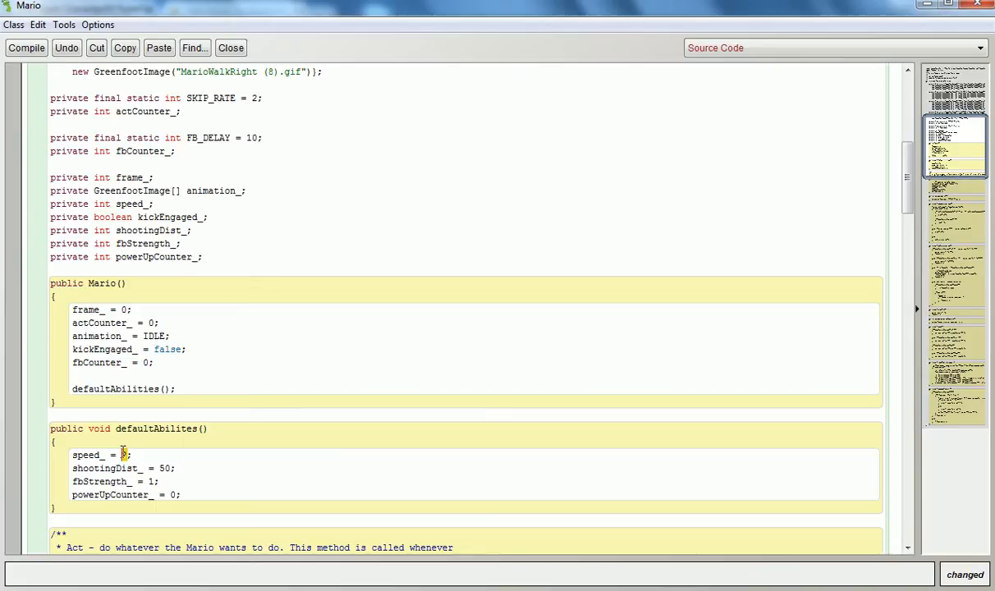
text(2)
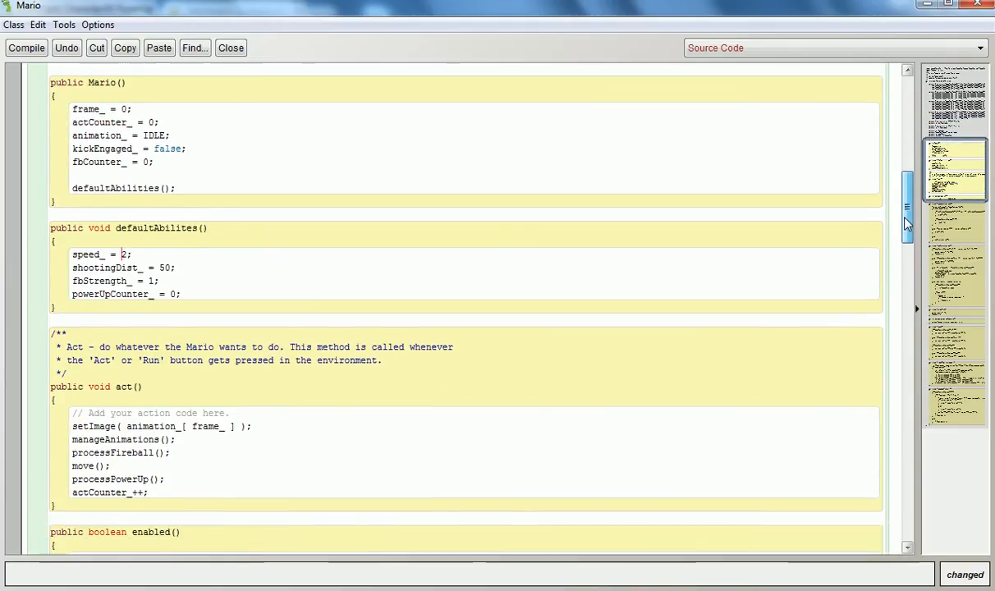
scroll(down, 3)
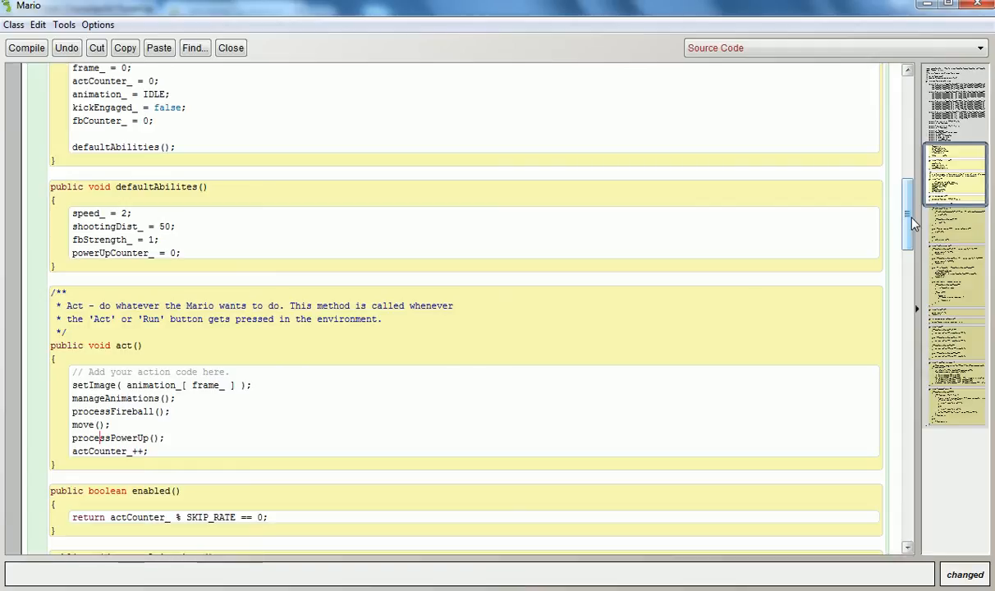
scroll(down, 3)
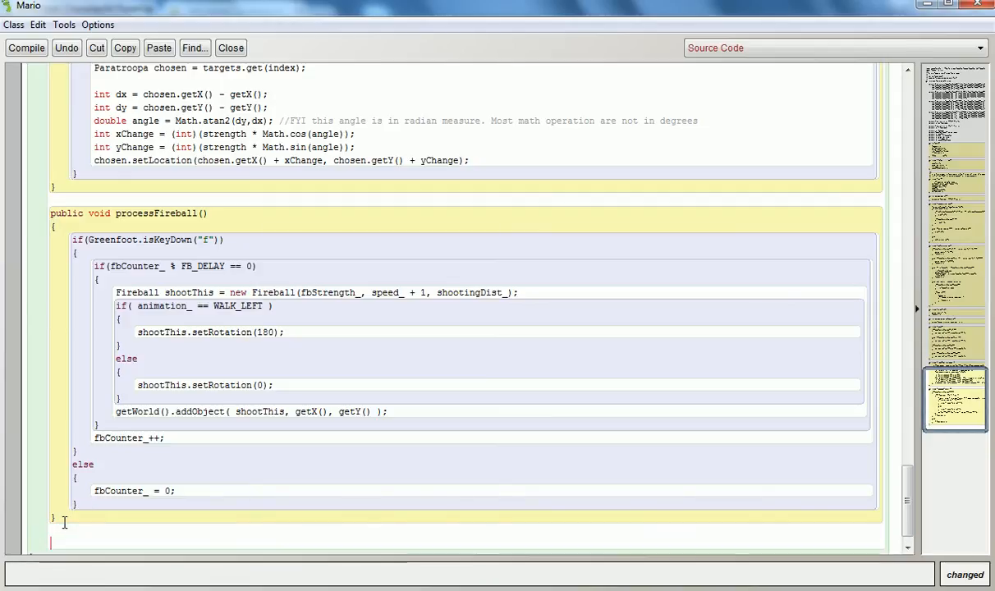
scroll(down, 3)
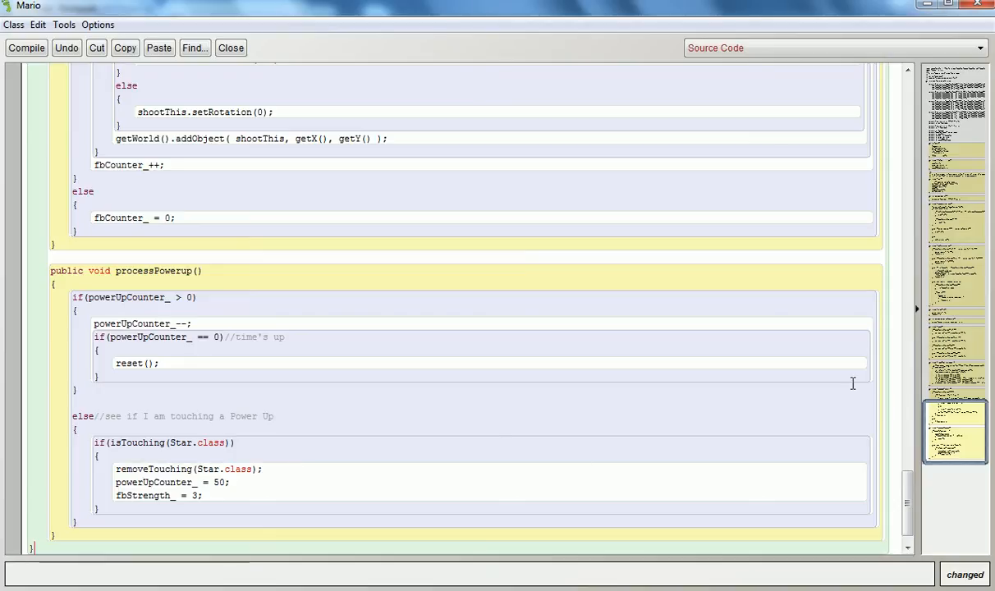
scroll(down, 3)
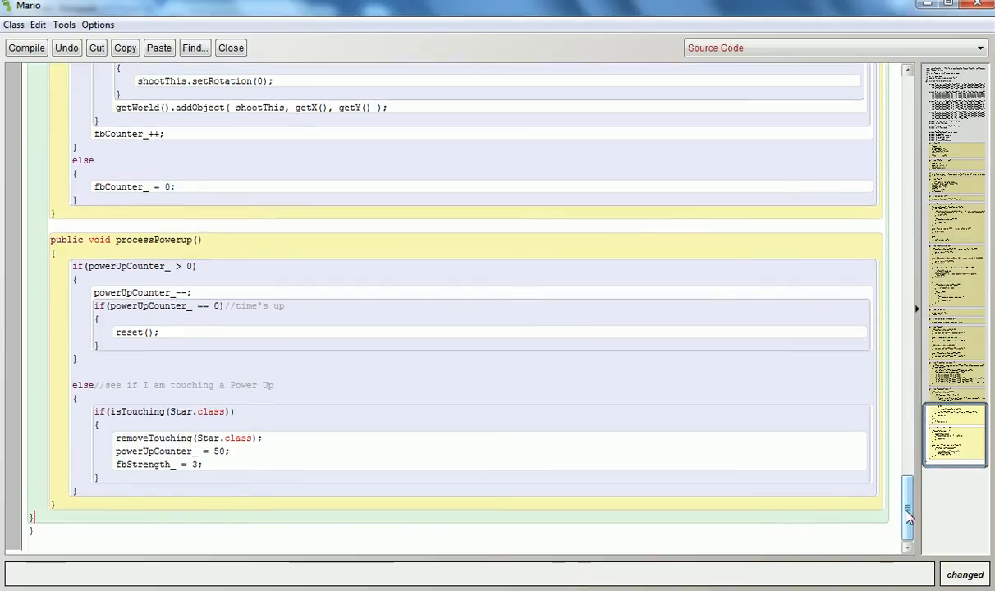
scroll(down, 3)
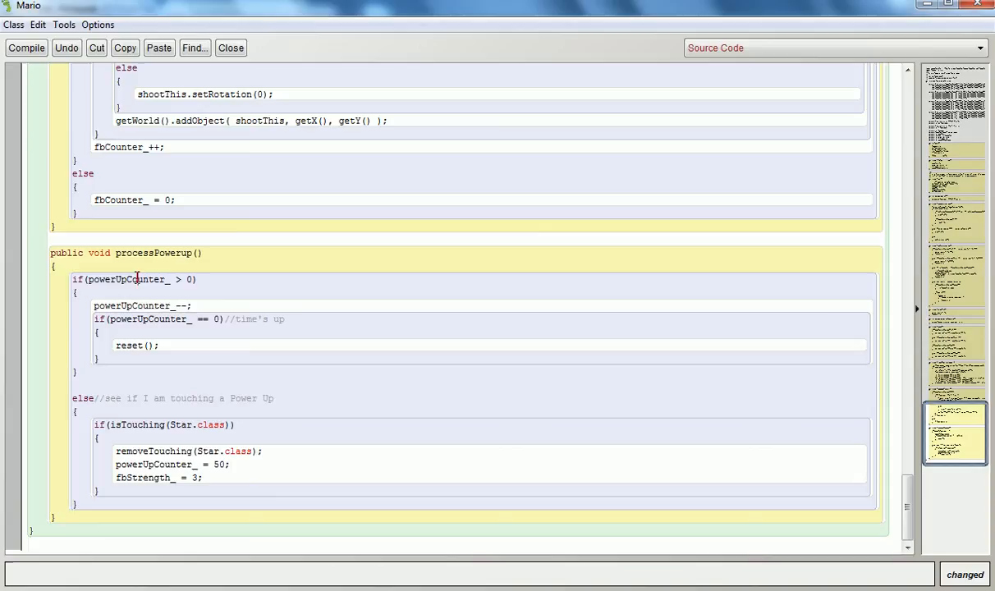
double_click(124, 279)
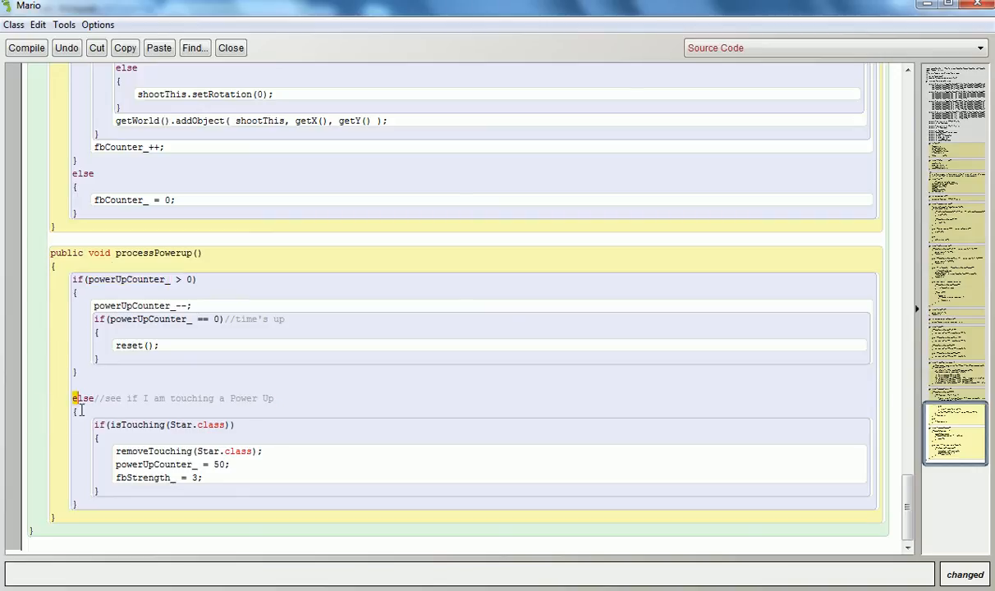
drag(74, 399, 112, 506)
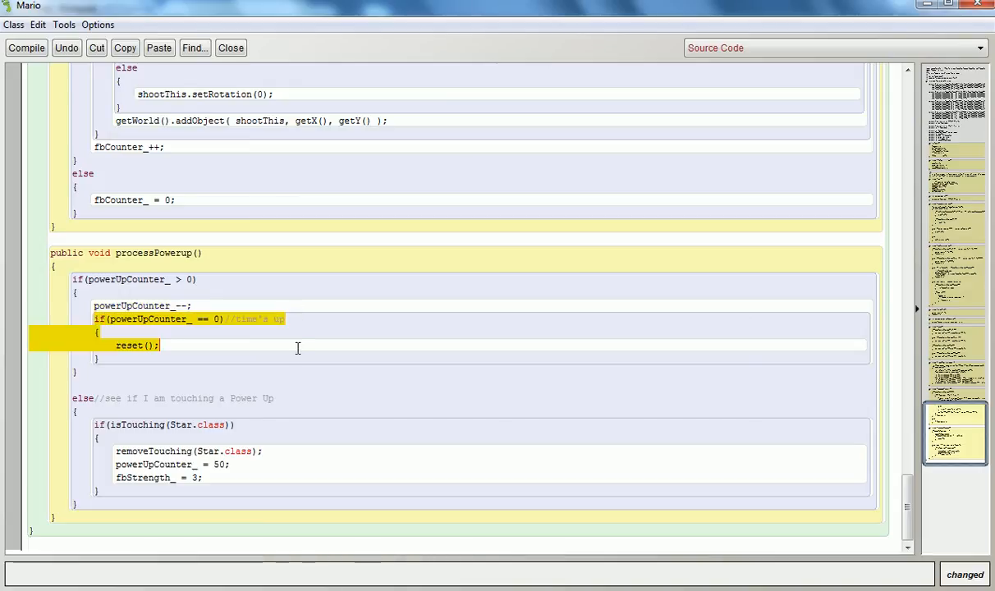
- Replace the reset() call in processPowerup with deafultAbilities()
double_click(128, 345)
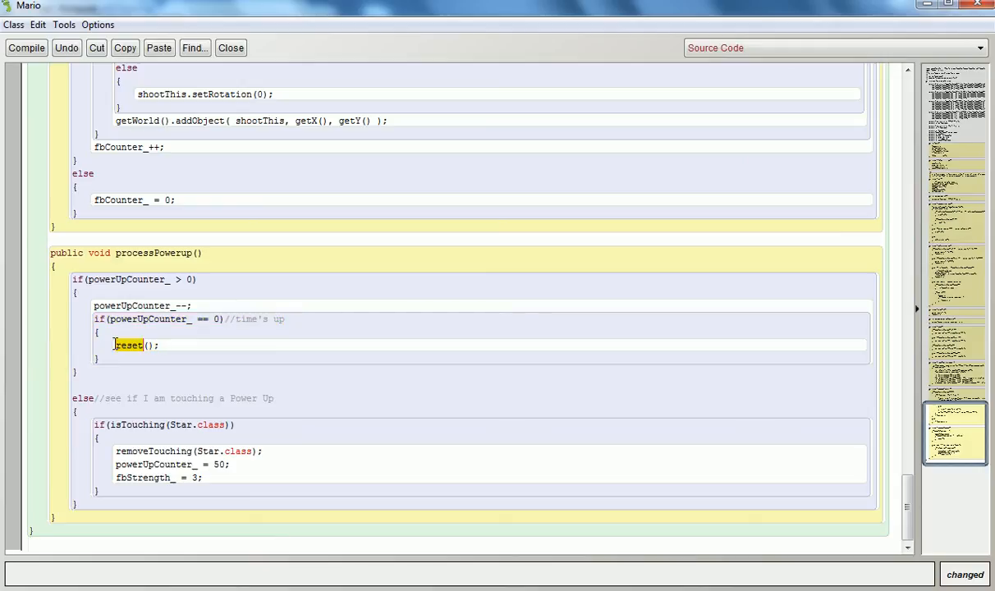
text(deafultAbli)
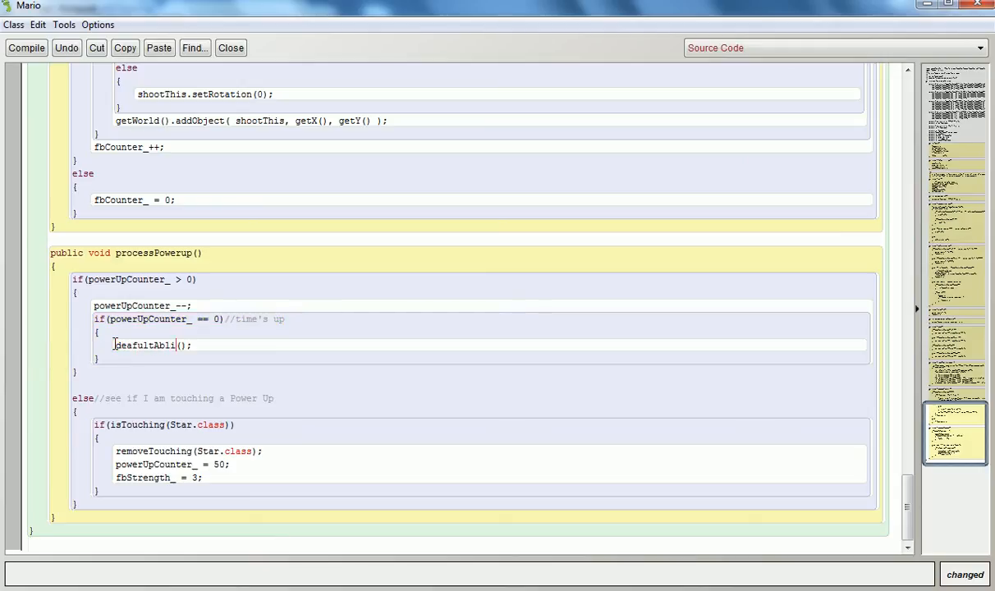
text(ities)
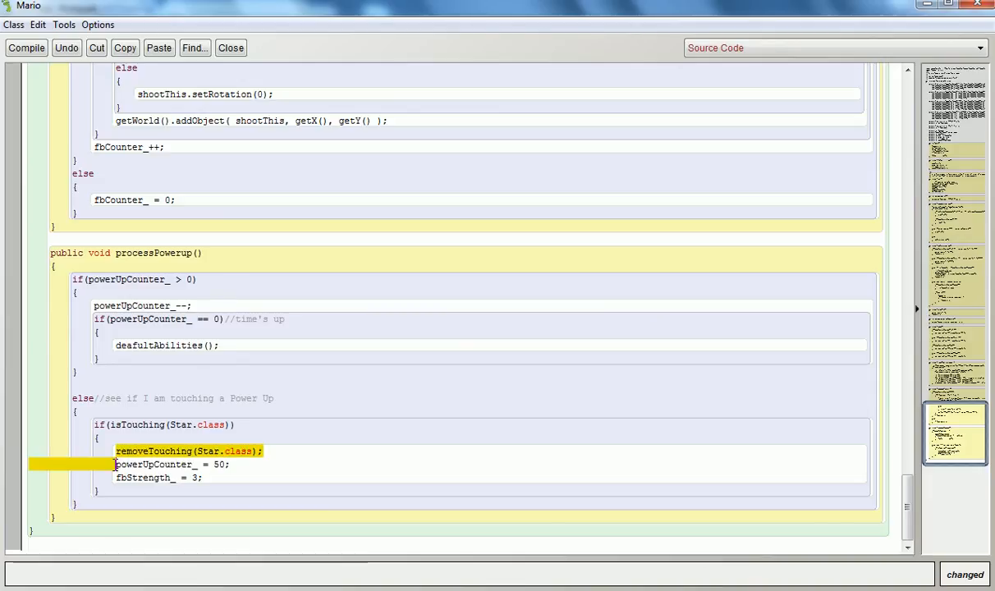
- Review the removeTouching and powerUpCounter_ lines, then leave the Mario editor
click(173, 463)
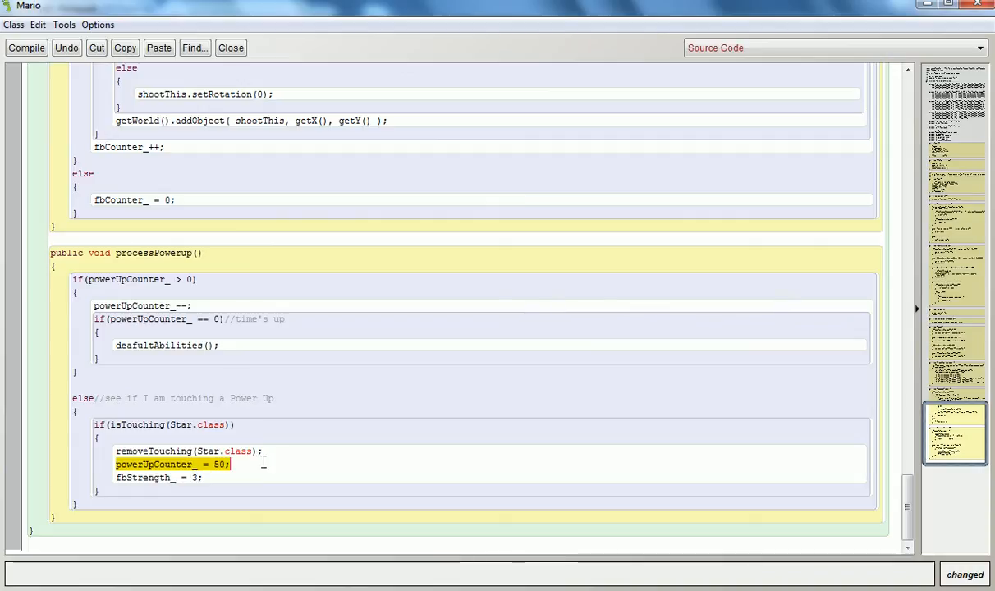
click(229, 463)
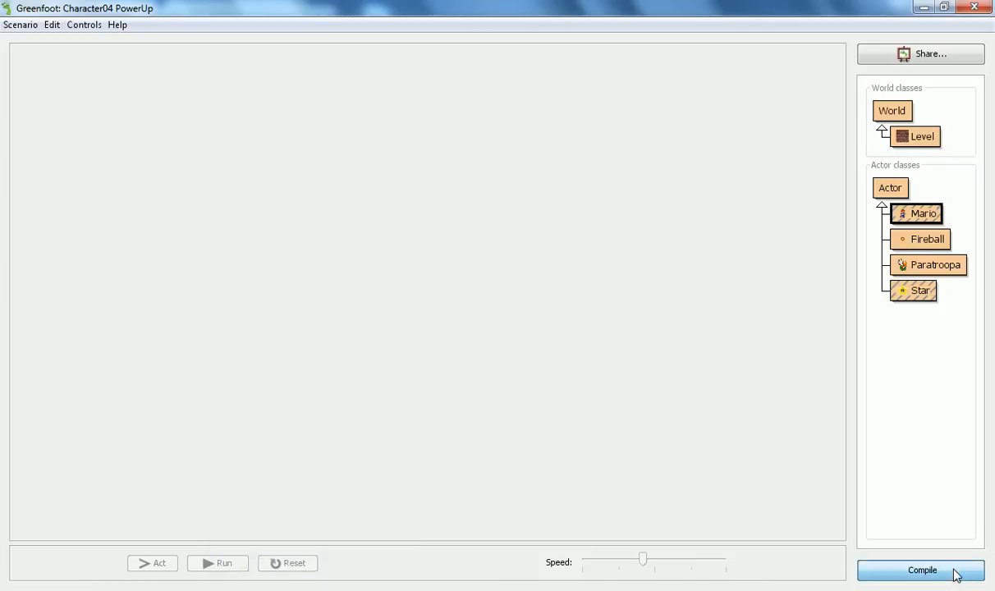
- Compile the scenario and place a new Star() right beside Mario in the level
click(922, 570)
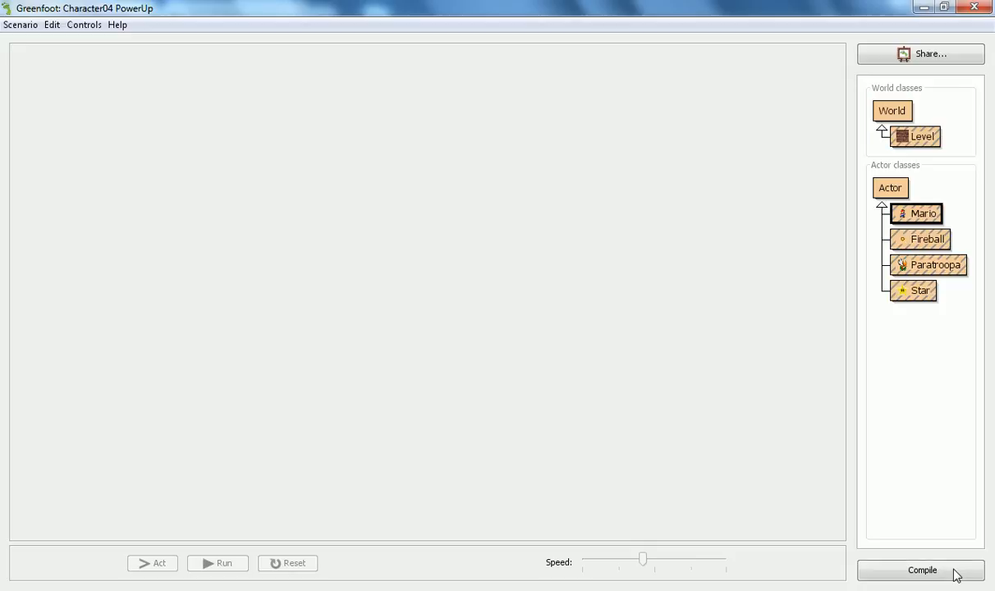
click(922, 571)
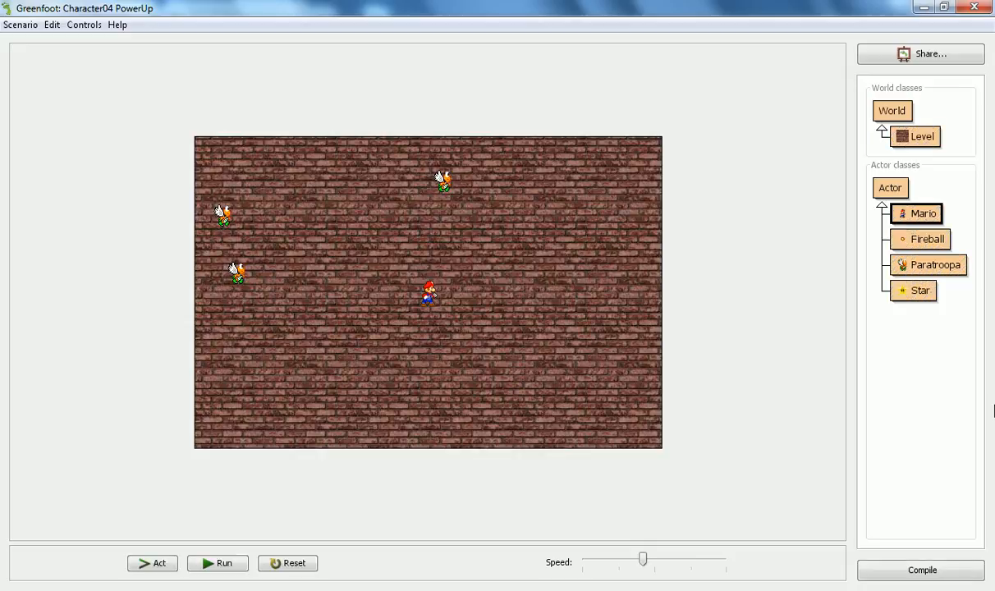
right_click(920, 289)
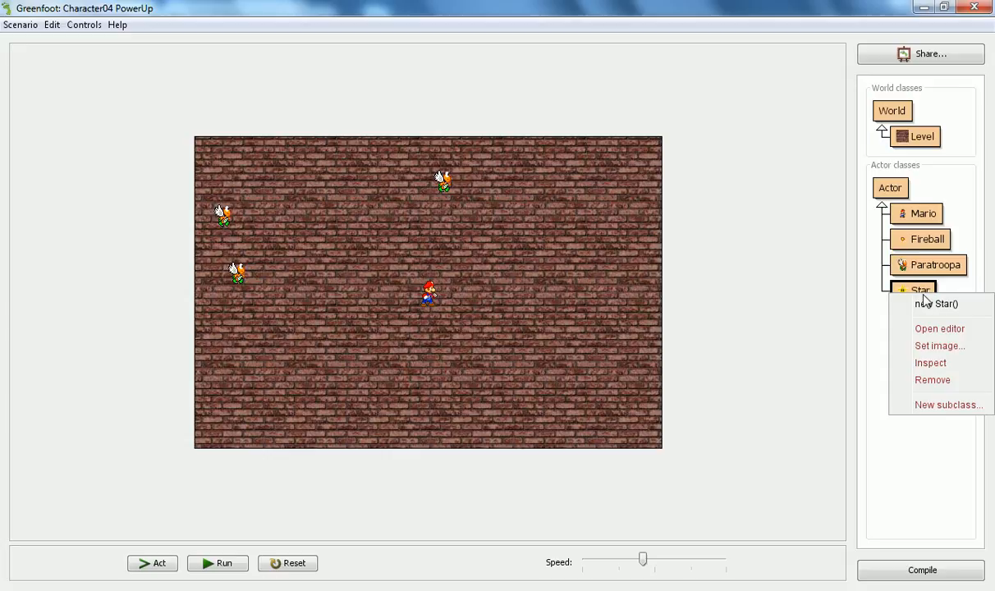
click(936, 304)
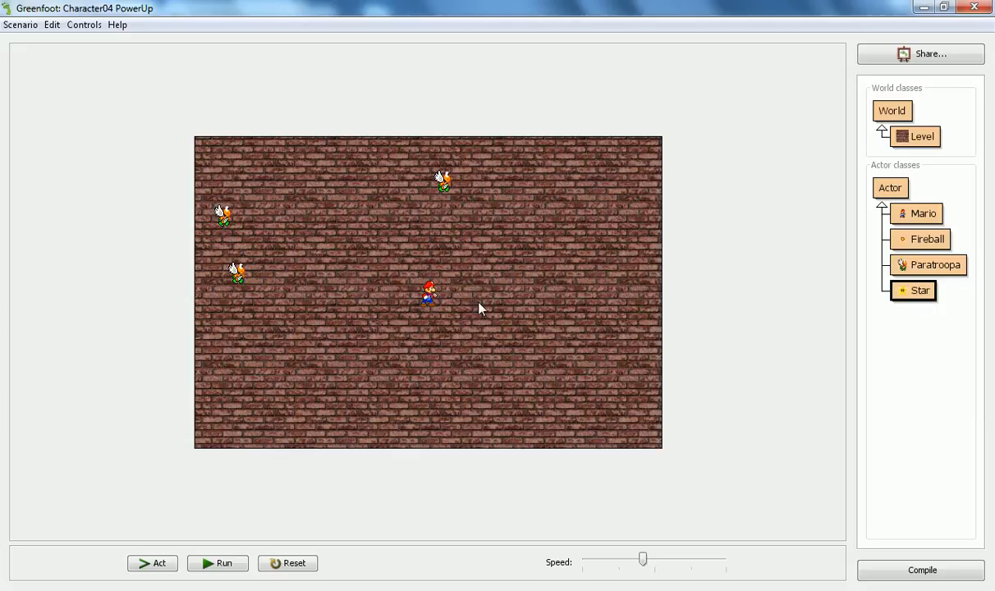
click(217, 563)
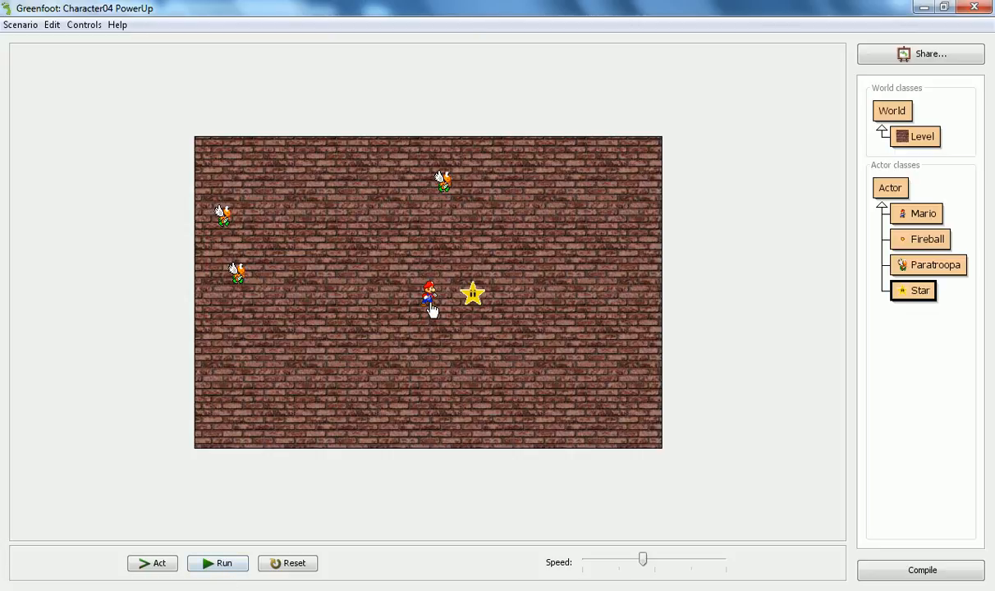
right_click(427, 295)
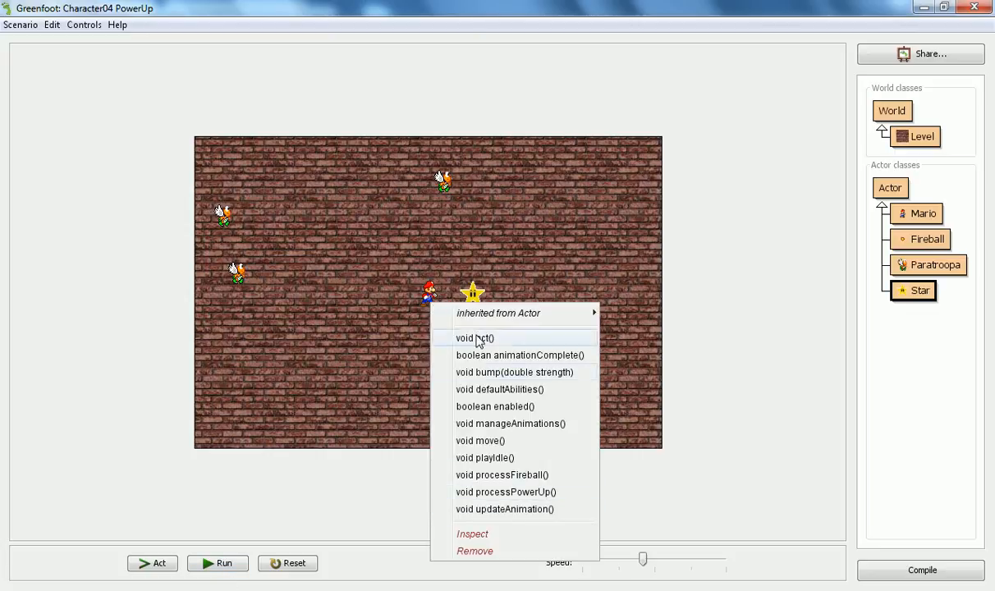
click(473, 534)
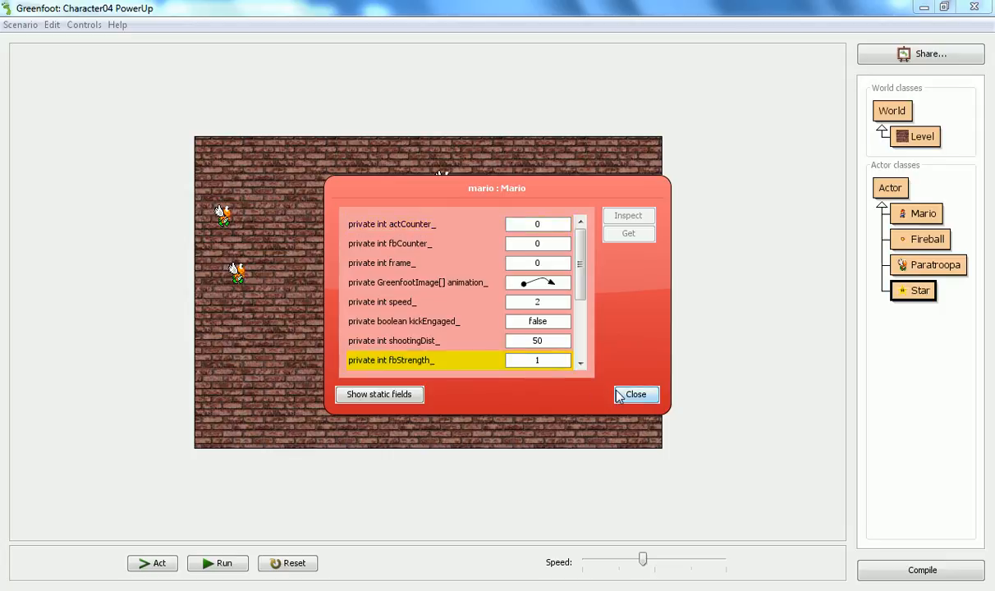
click(635, 394)
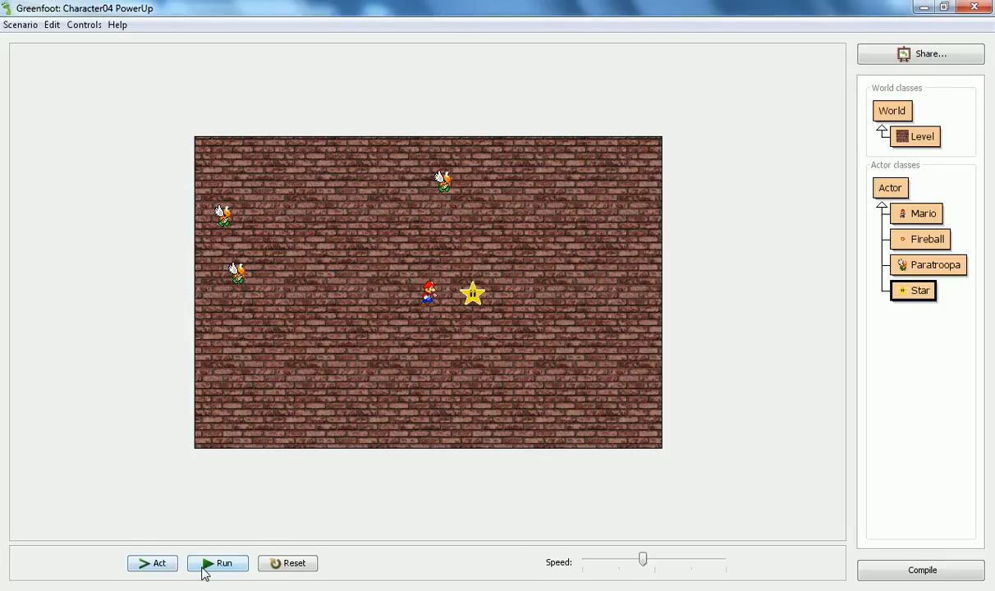
- Run so Mario collects the Star, then inspect him to see fbStrength_ = 3
click(216, 563)
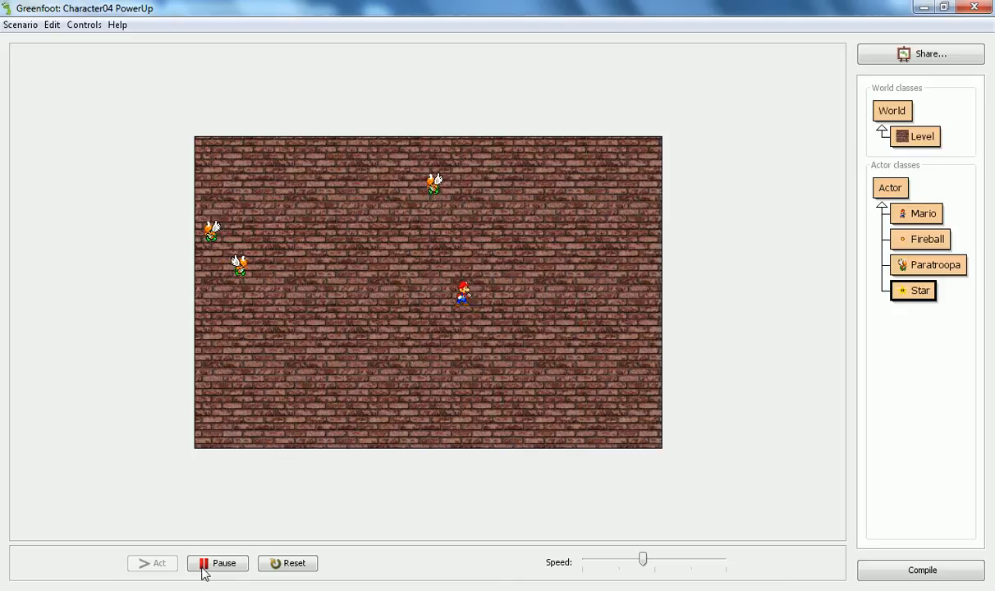
right_click(463, 291)
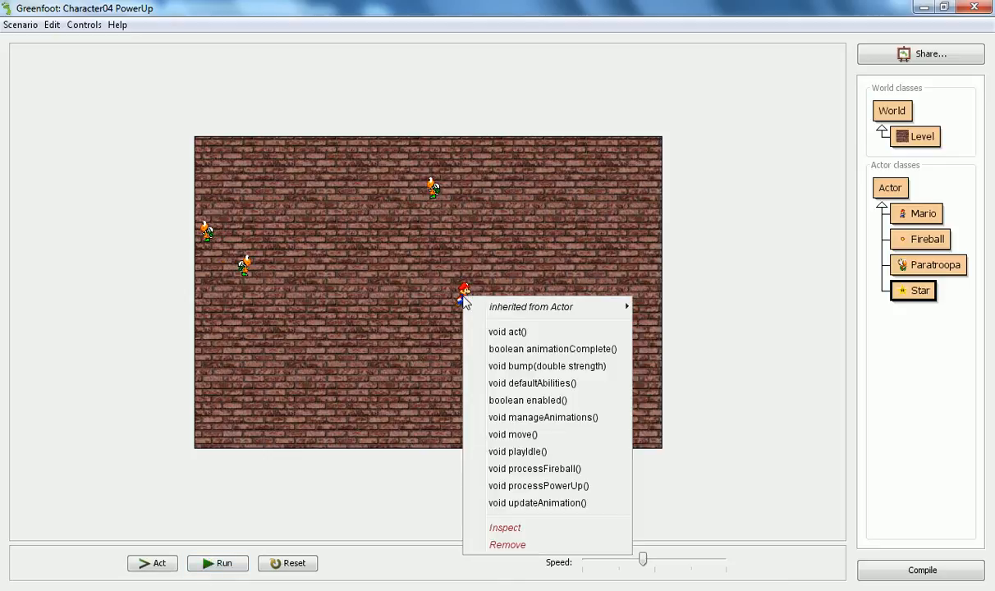
click(505, 527)
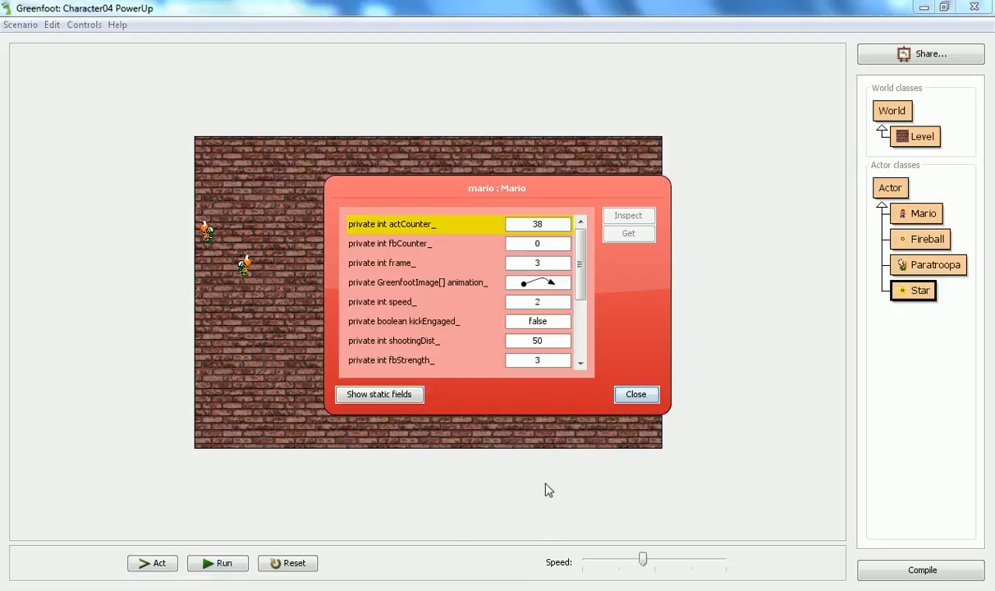
mouse_move(637, 394)
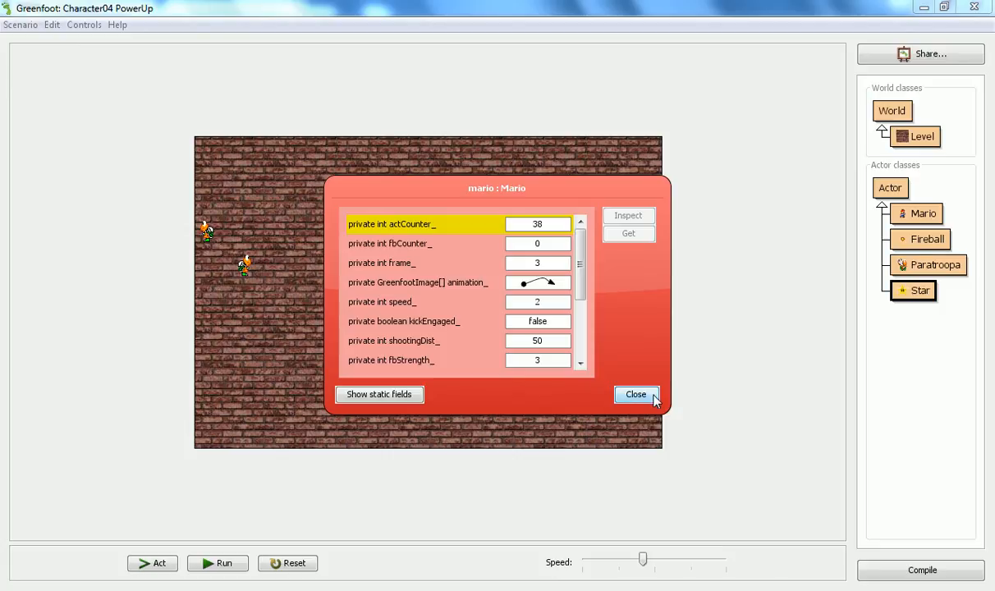
click(635, 394)
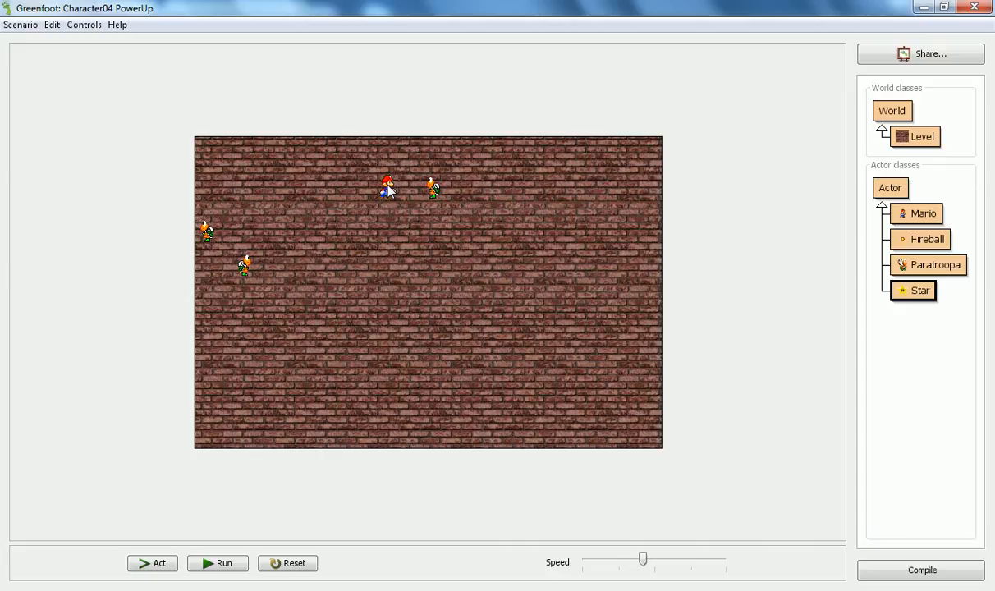
mouse_move(217, 563)
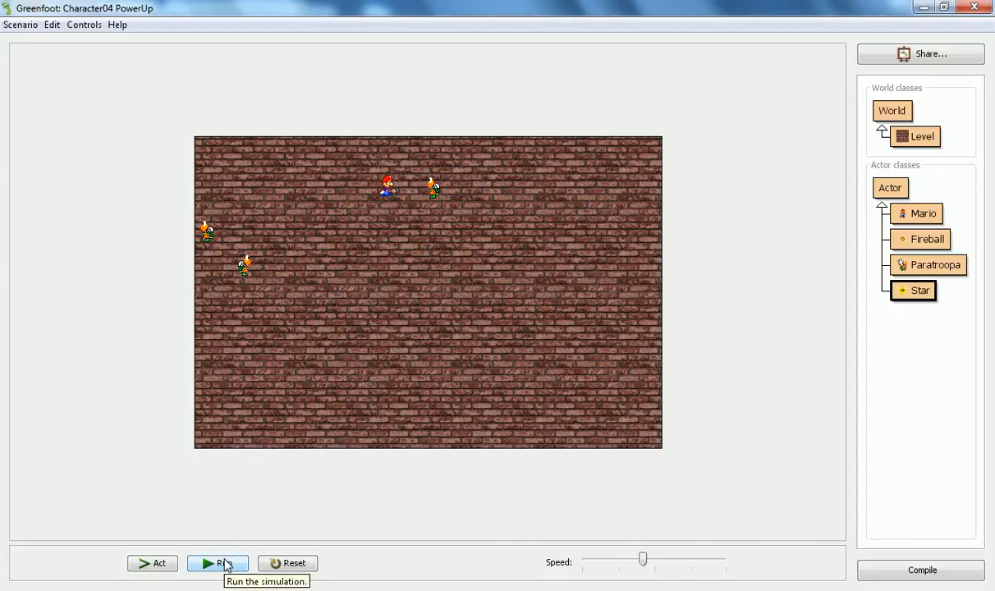
- Run until the power-up expires, then inspect Mario to confirm fbStrength_ is back to 1
click(216, 563)
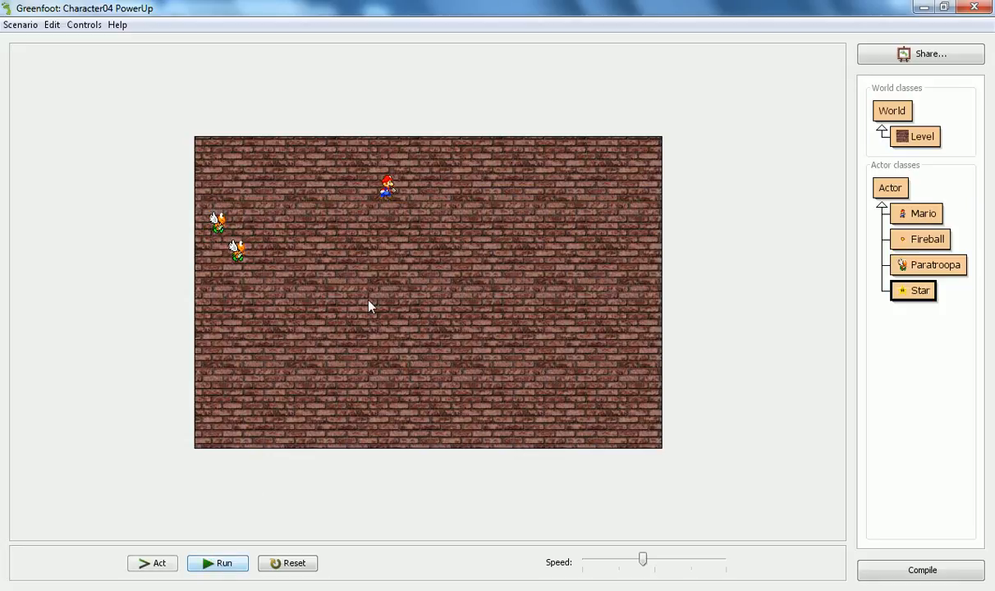
right_click(387, 184)
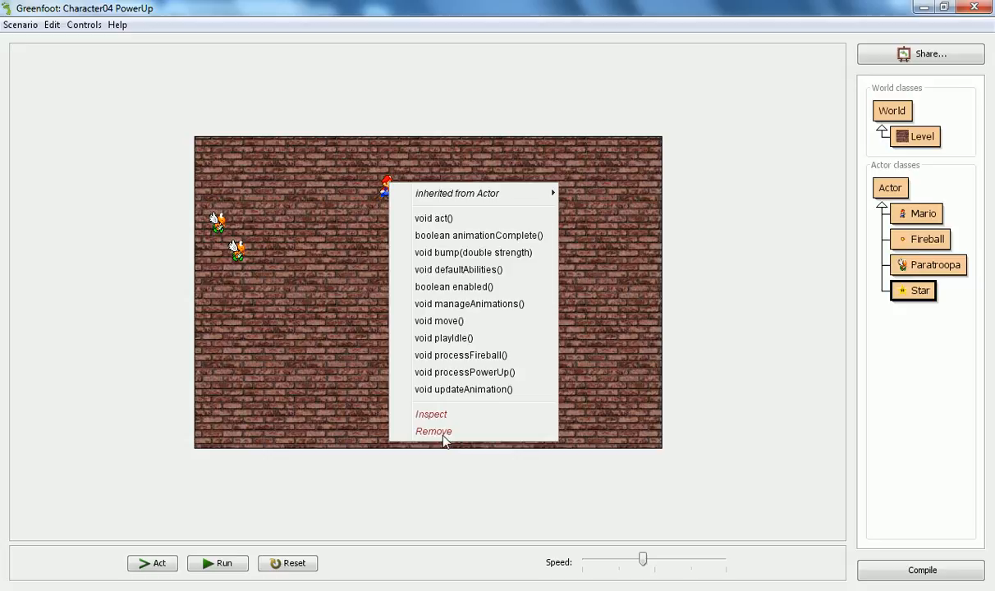
click(430, 414)
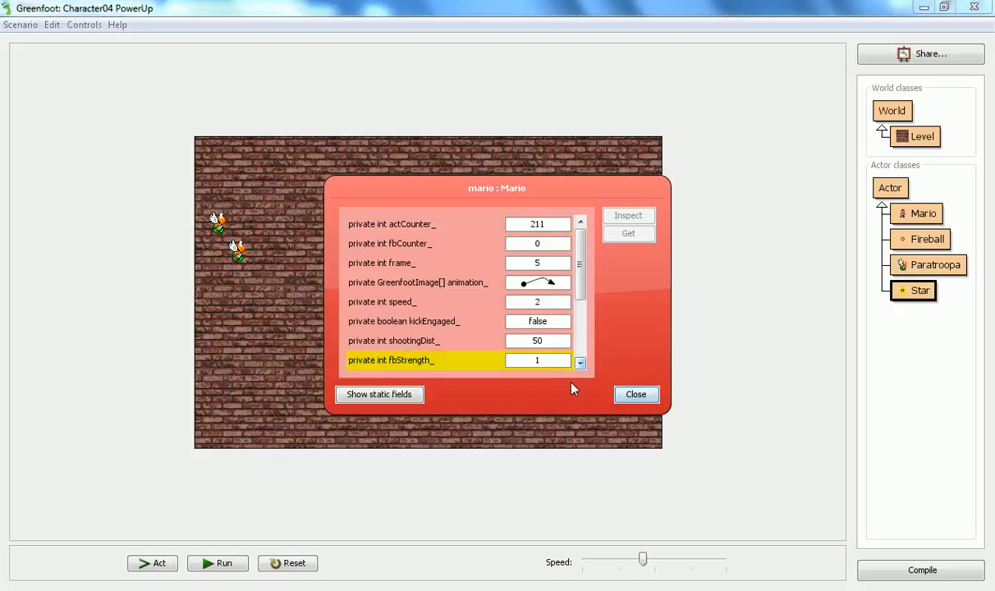
click(636, 394)
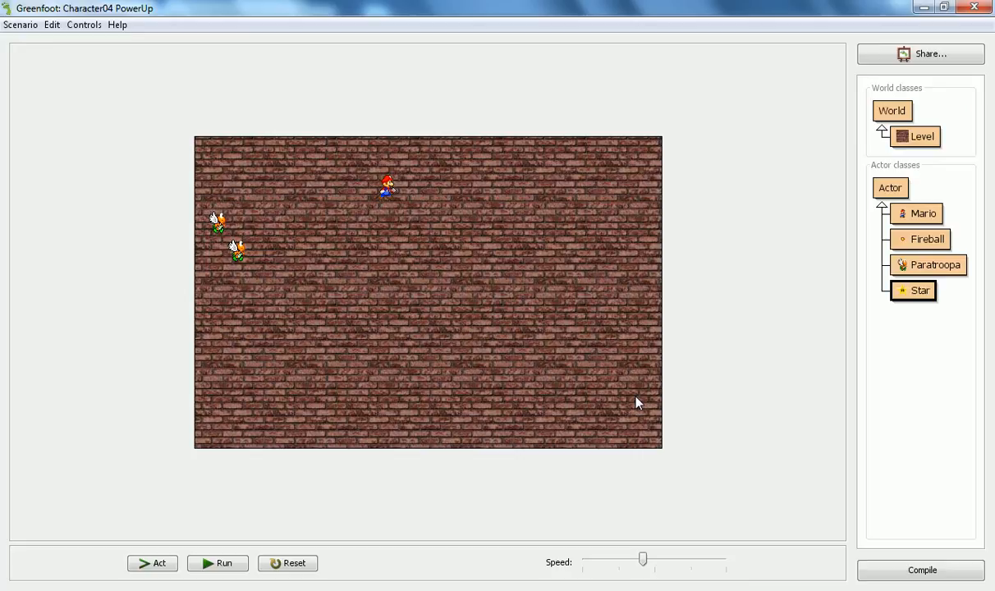